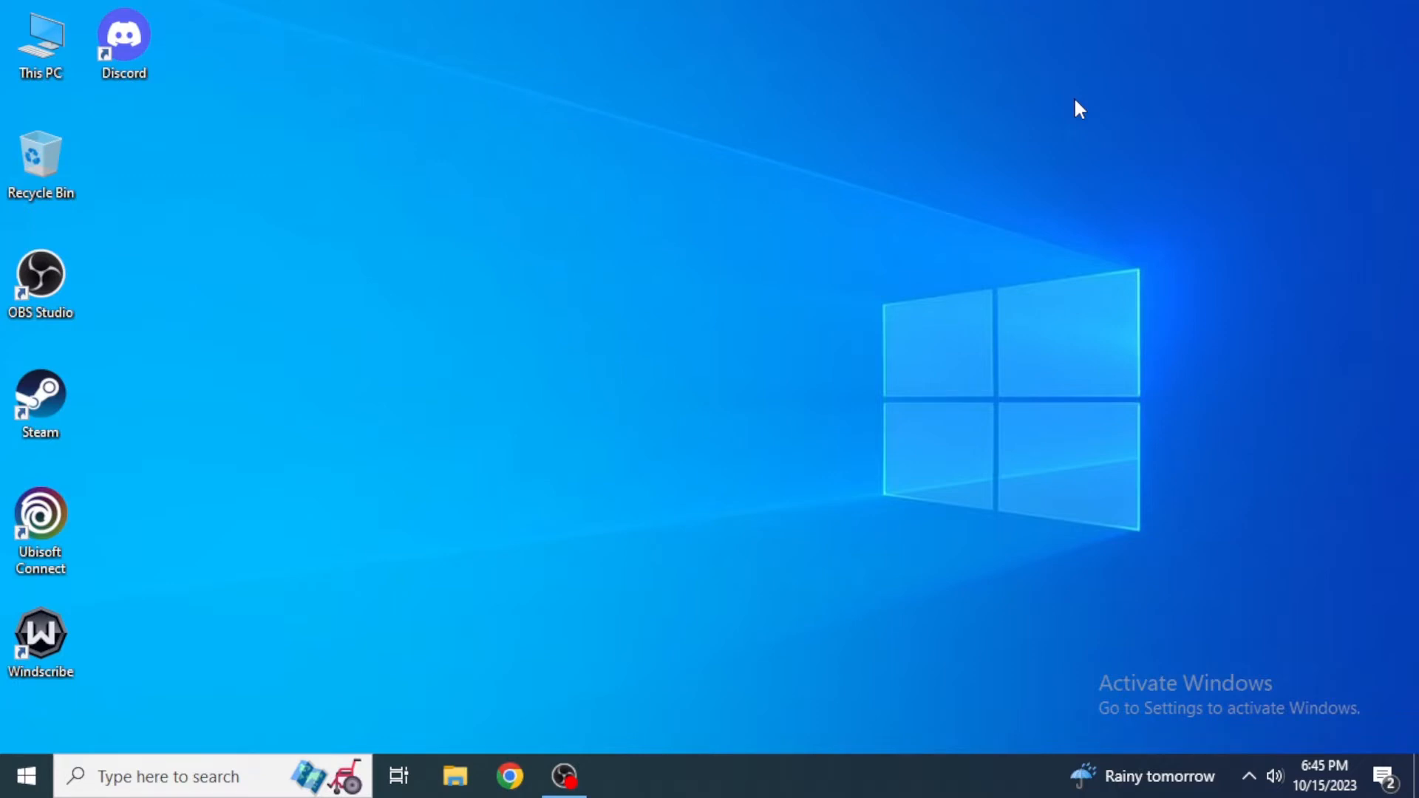
{"action": "mouse_move", "coordinate": [1027, 124]}
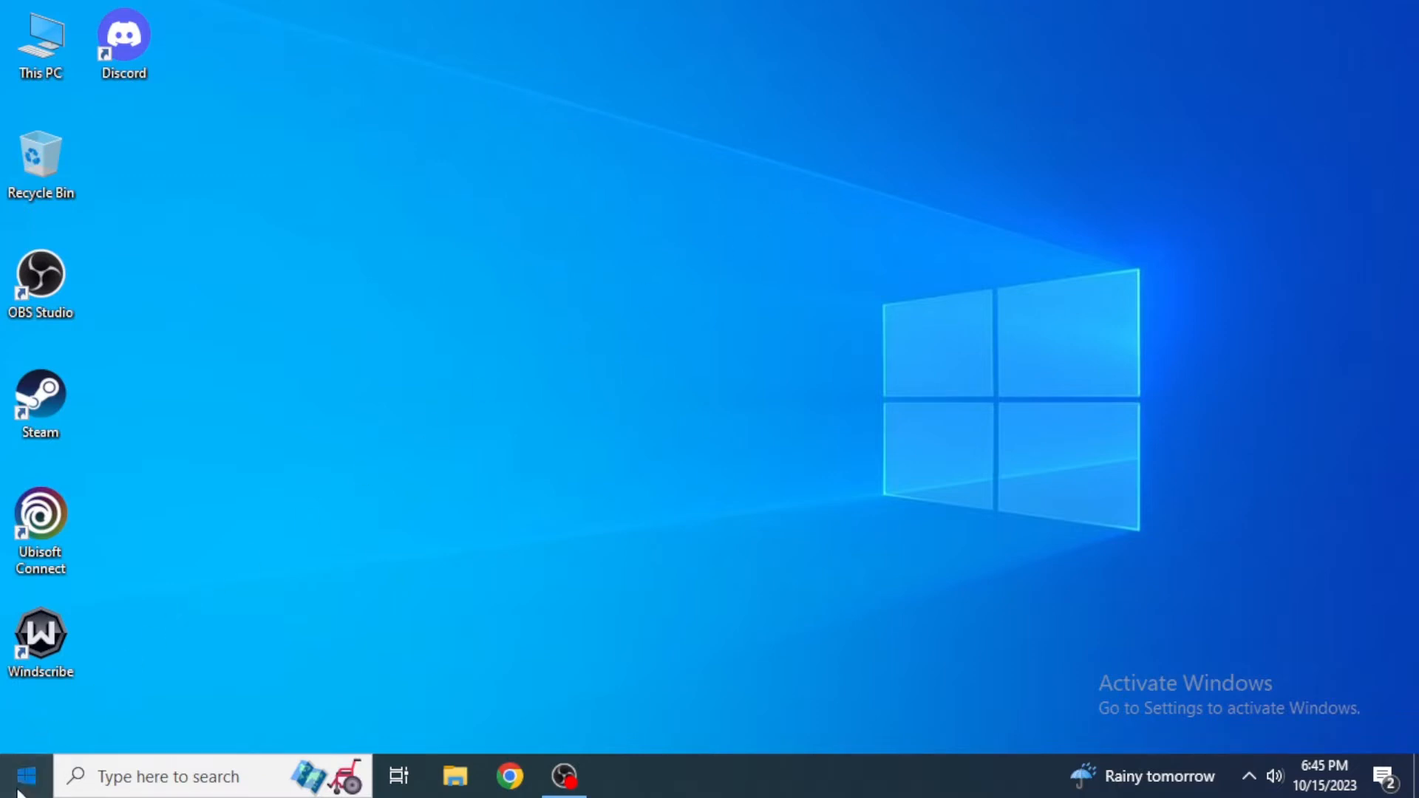
Step: Search for cmd and run Command Prompt as administrator
{"action": "left_click", "coordinate": [26, 775]}
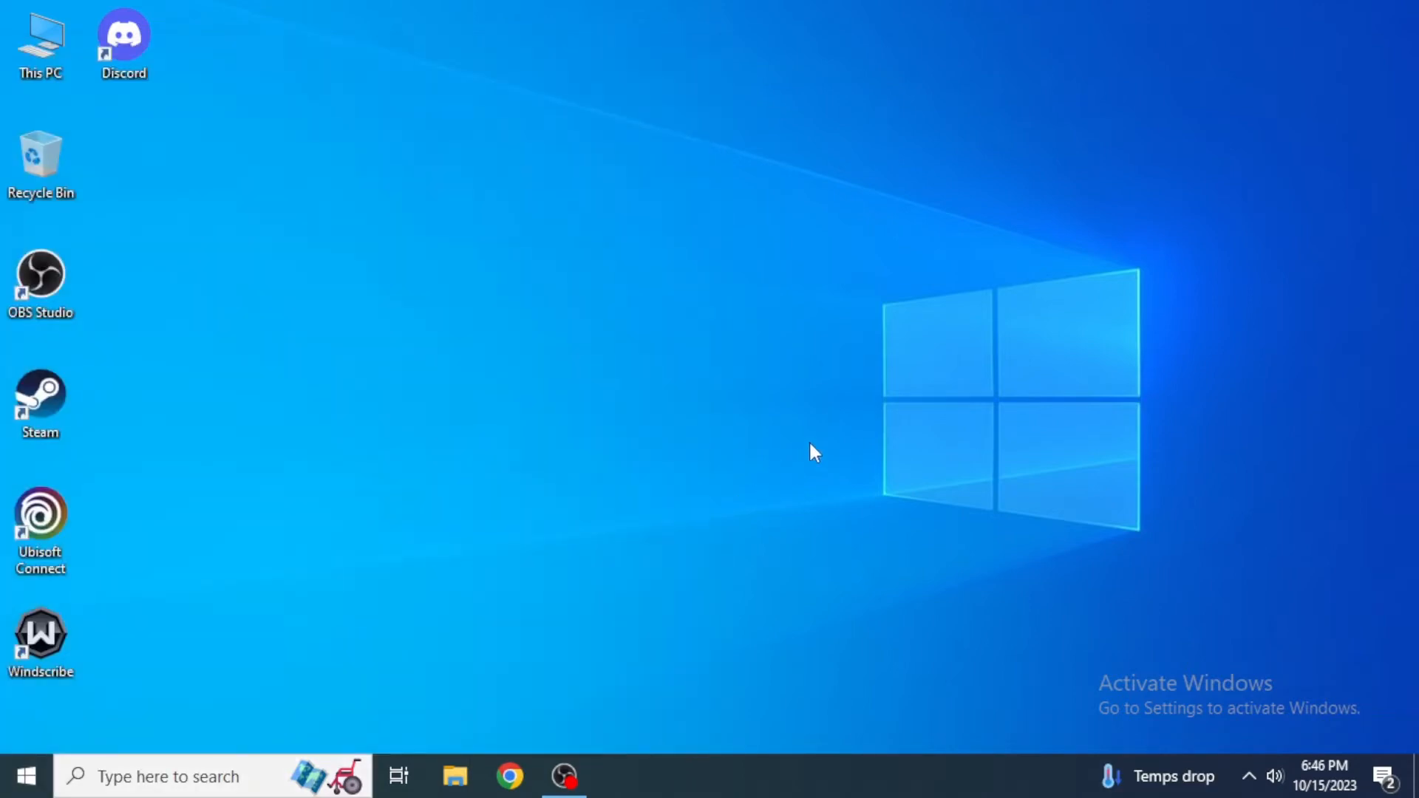
{"action": "mouse_move", "coordinate": [842, 243]}
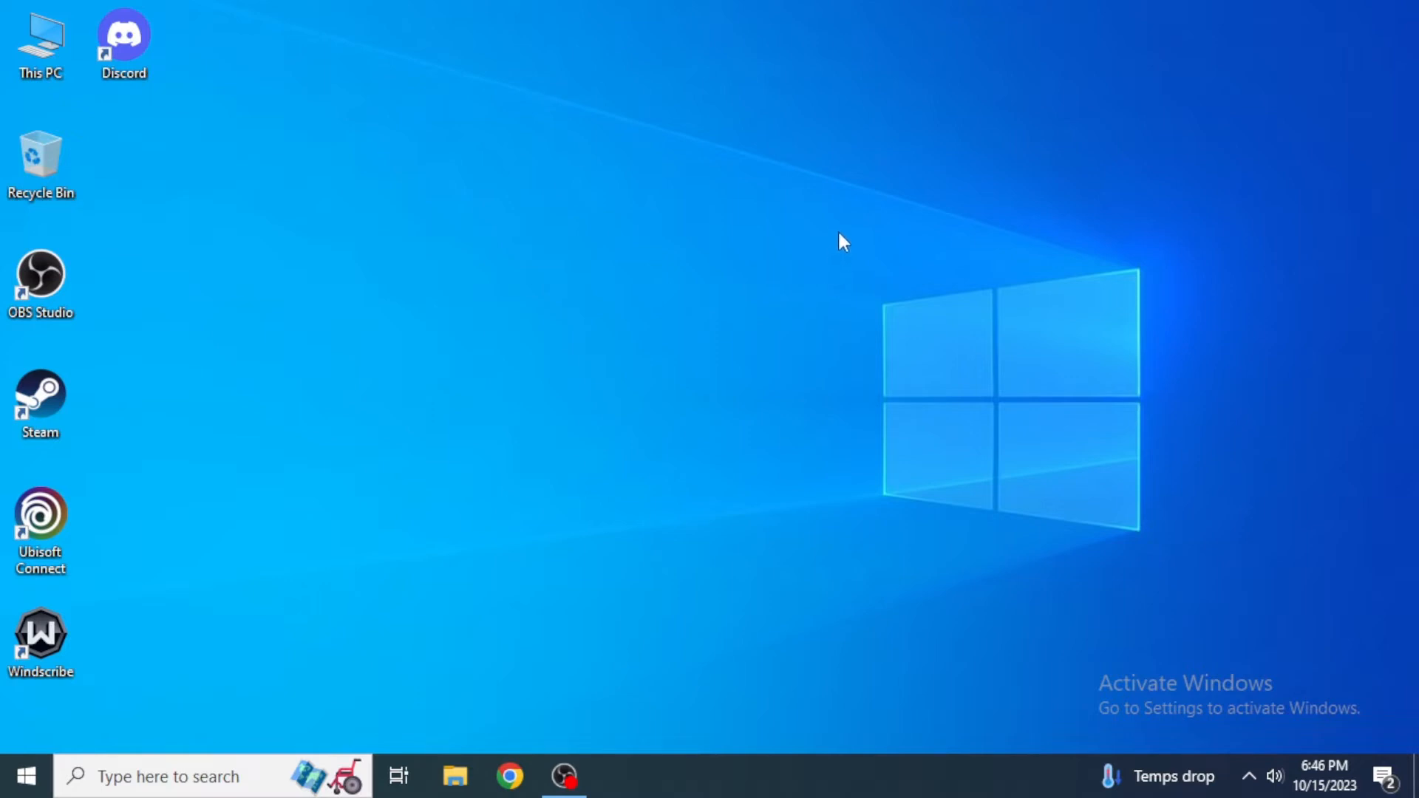
{"action": "mouse_move", "coordinate": [985, 238]}
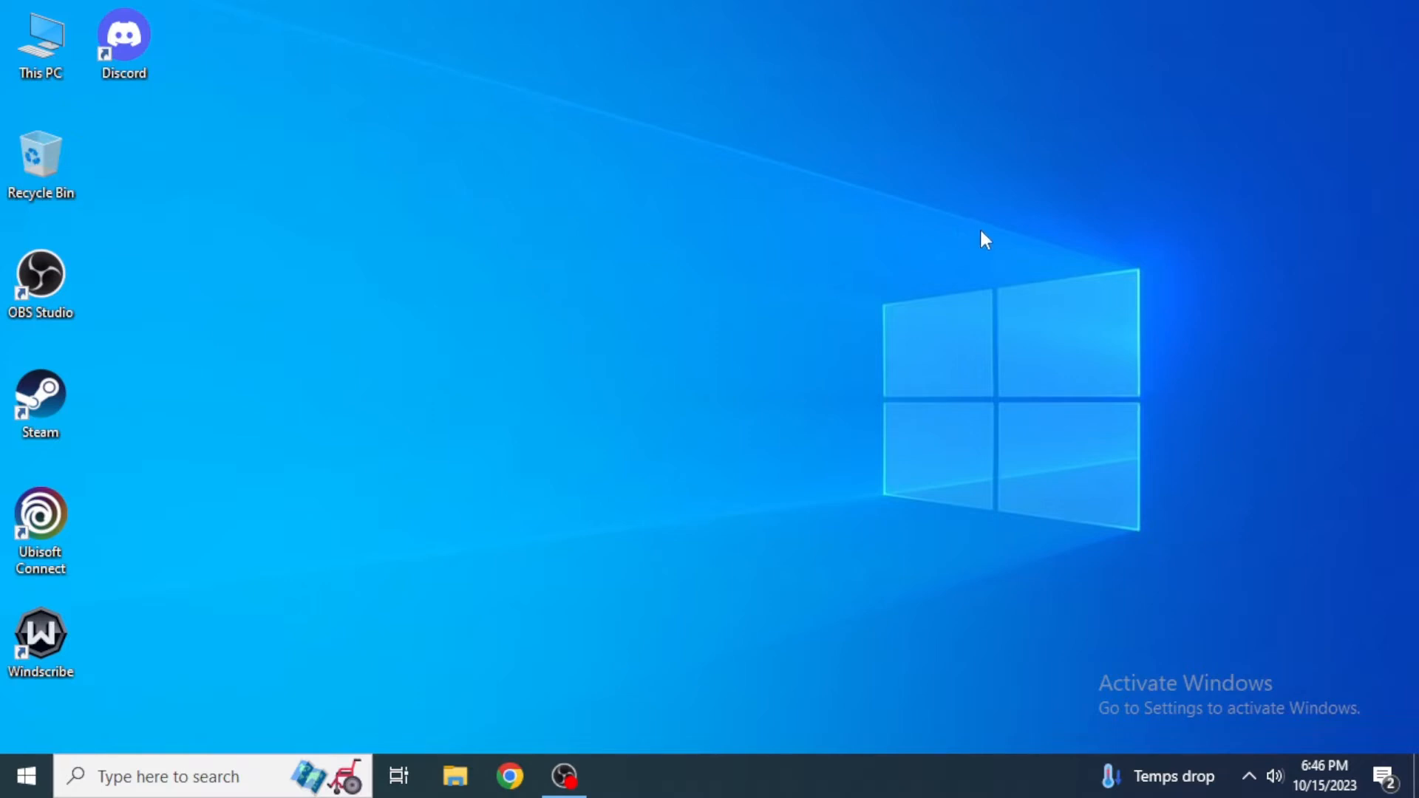
{"action": "mouse_move", "coordinate": [1273, 765]}
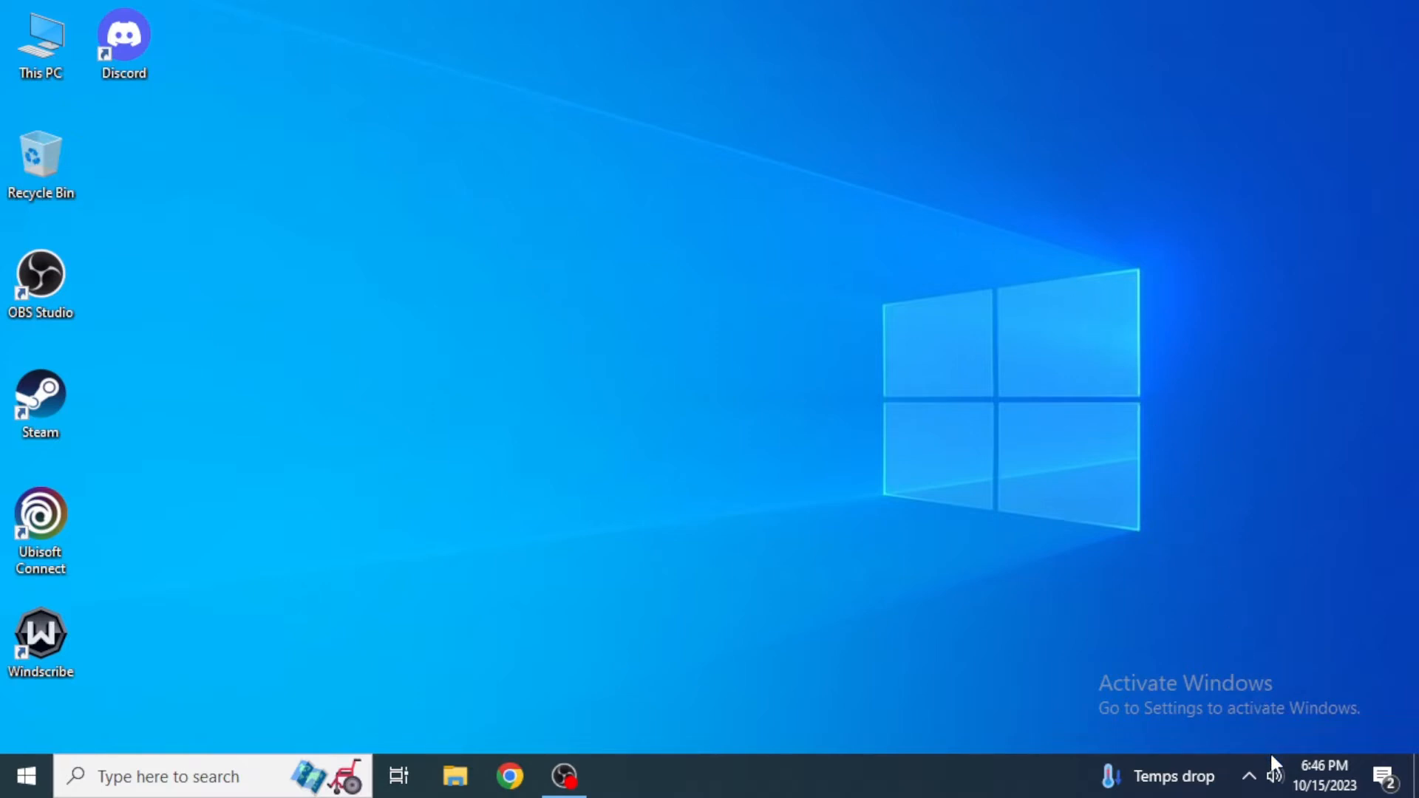
{"action": "mouse_move", "coordinate": [1250, 775]}
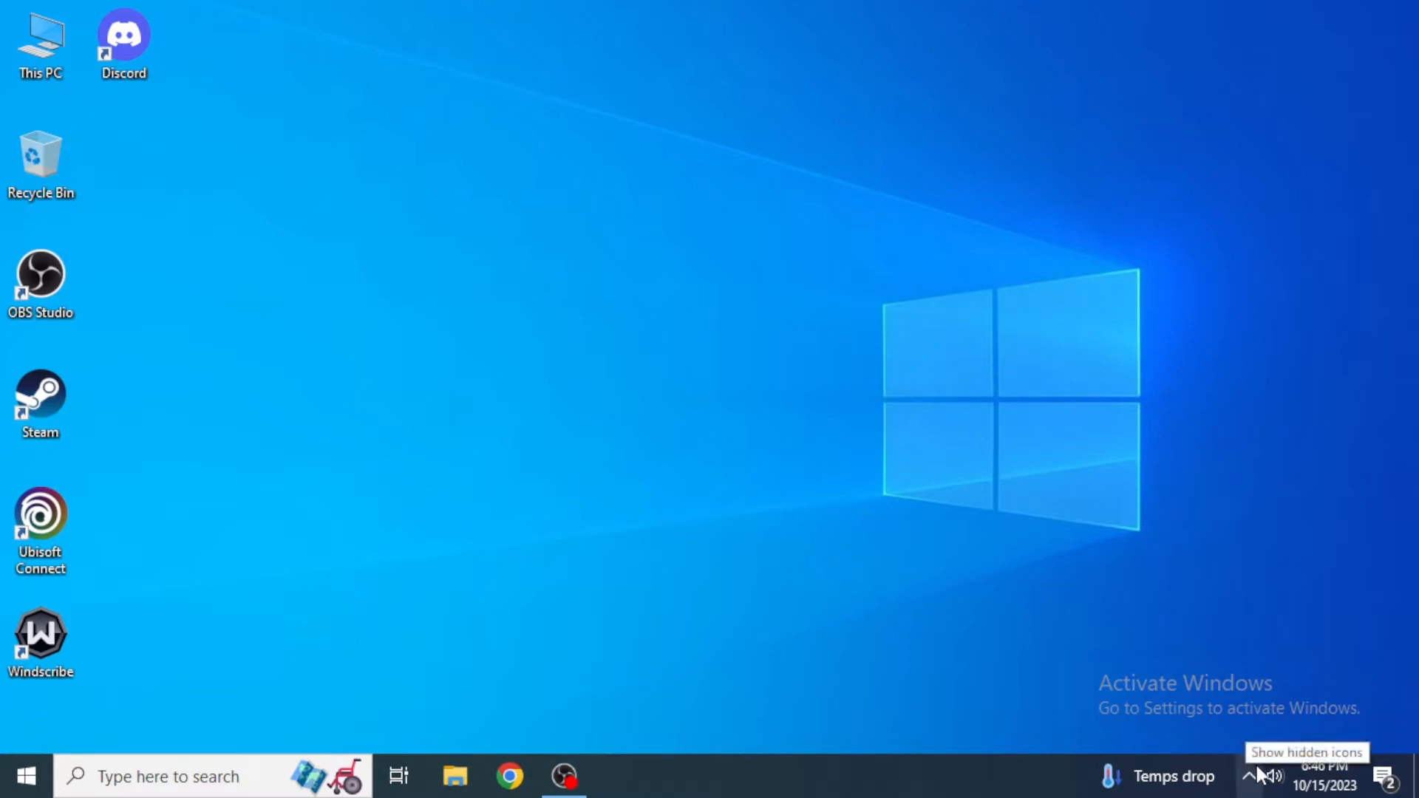
{"action": "mouse_move", "coordinate": [1170, 556]}
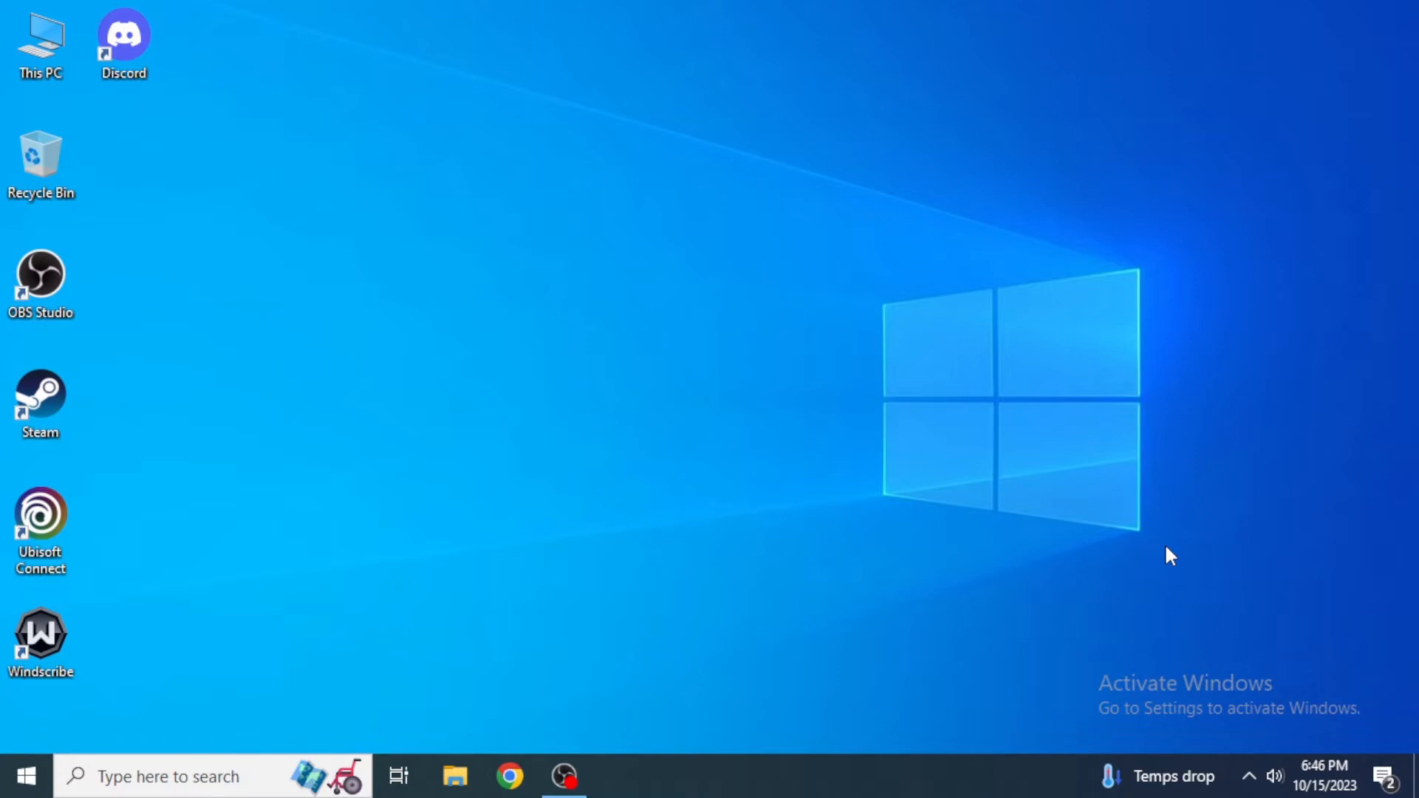
{"action": "mouse_move", "coordinate": [1159, 543]}
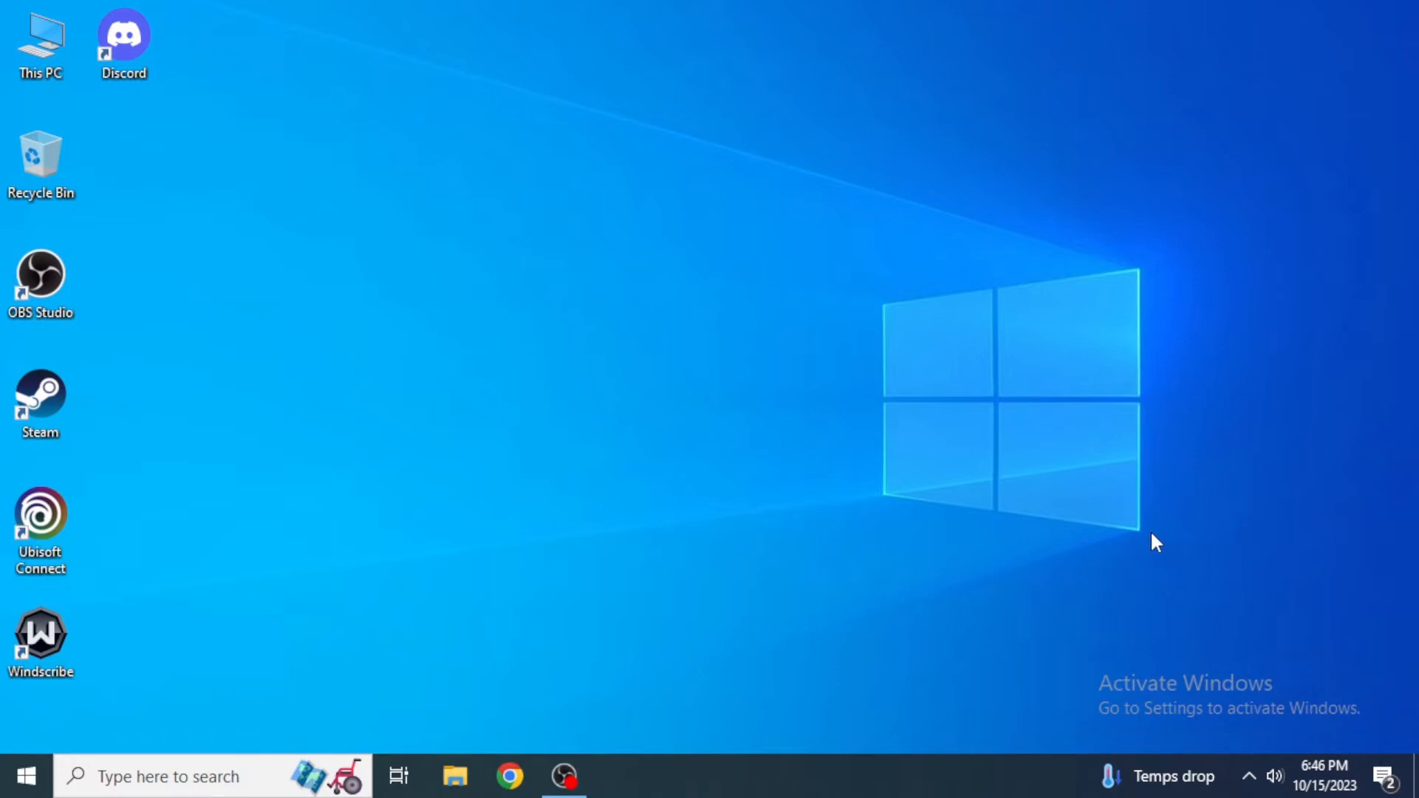
{"action": "mouse_move", "coordinate": [786, 411]}
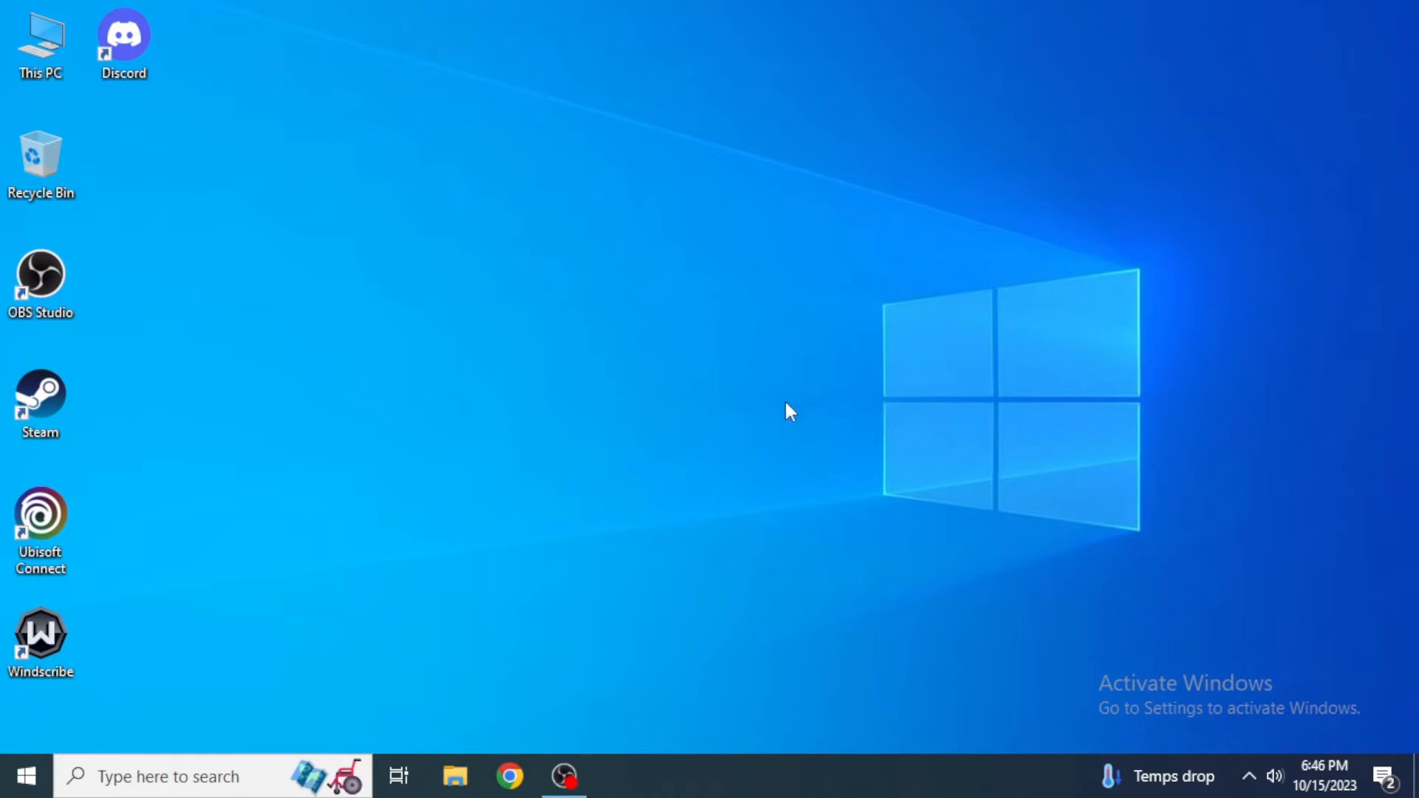
{"action": "mouse_move", "coordinate": [657, 429]}
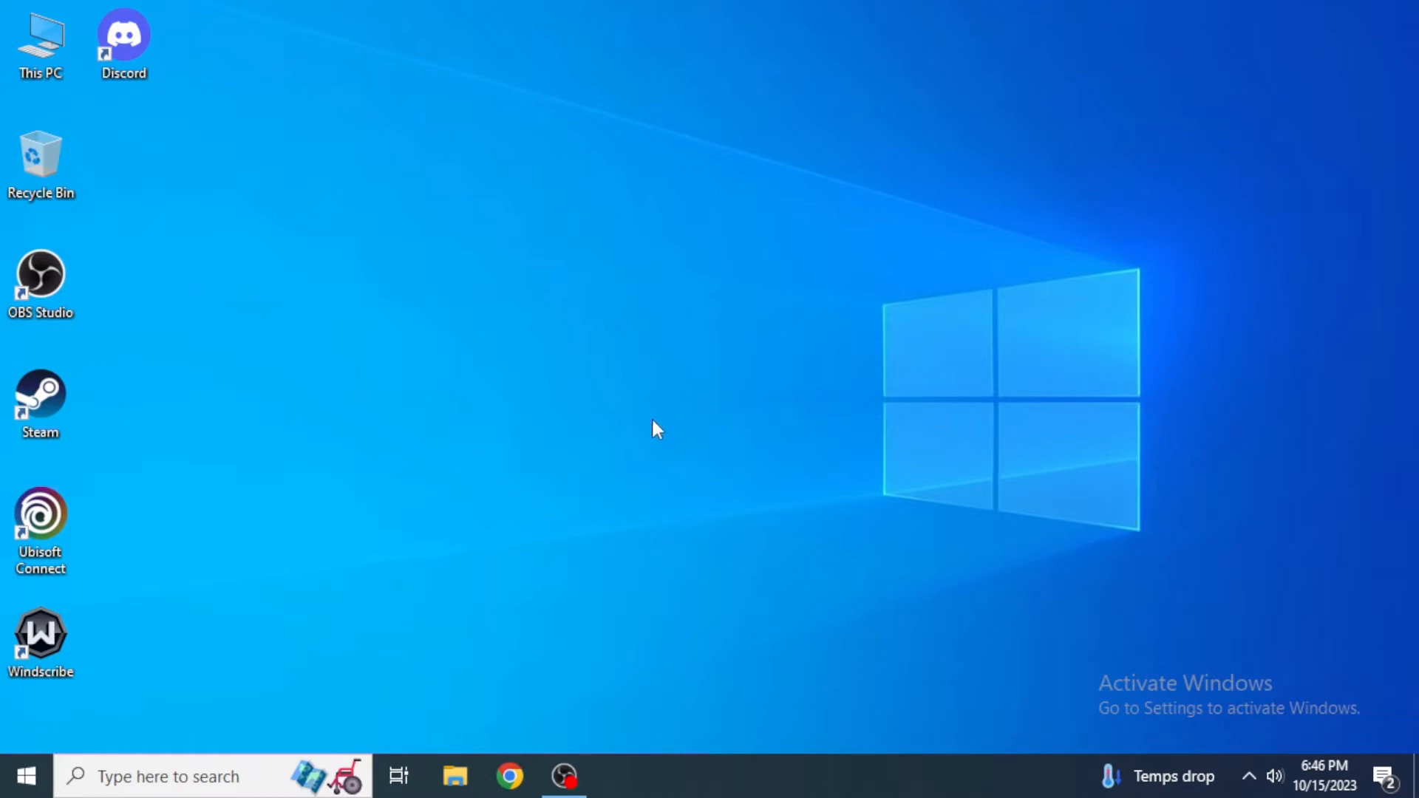
{"action": "mouse_move", "coordinate": [419, 540]}
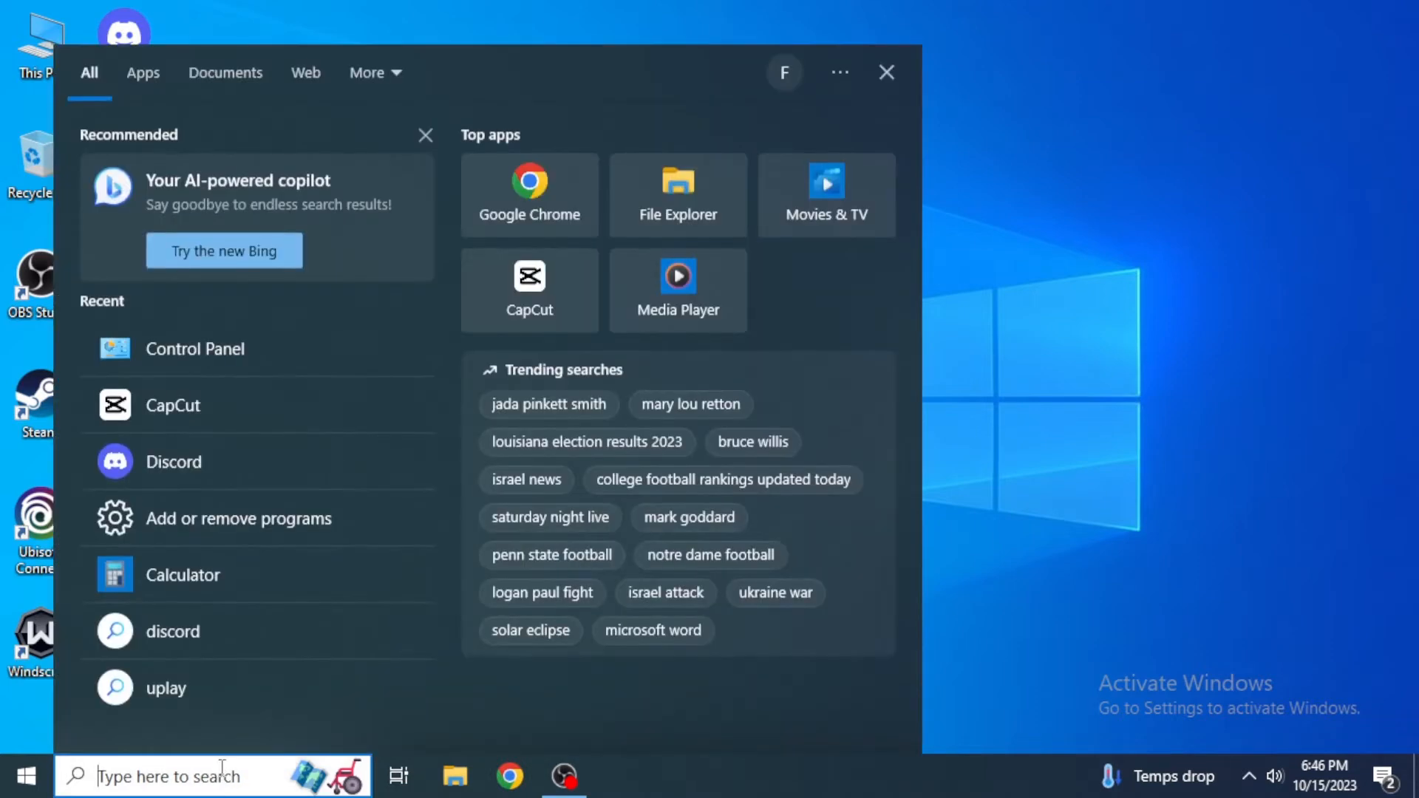
{"action": "type", "text": "cmd"}
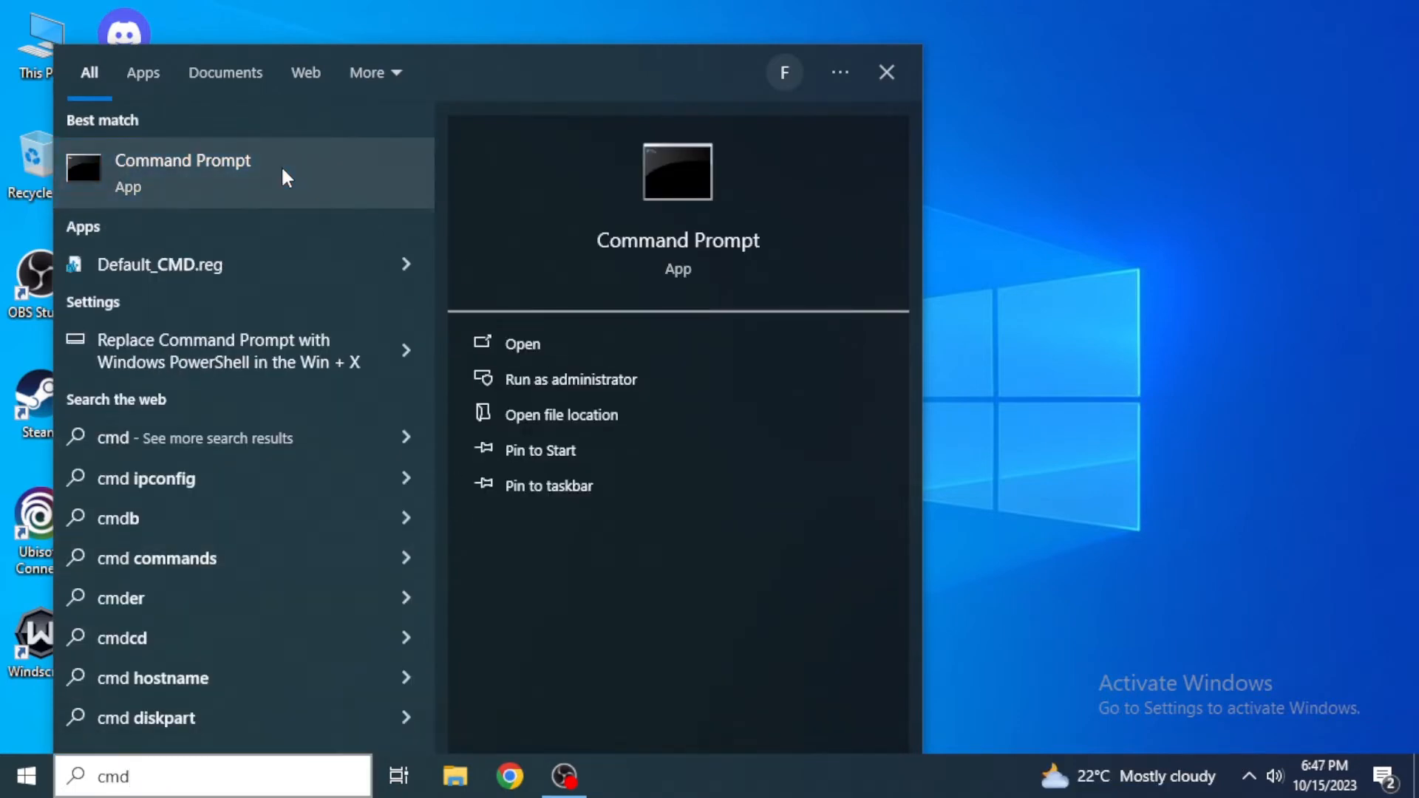
{"action": "right_click", "coordinate": [181, 172]}
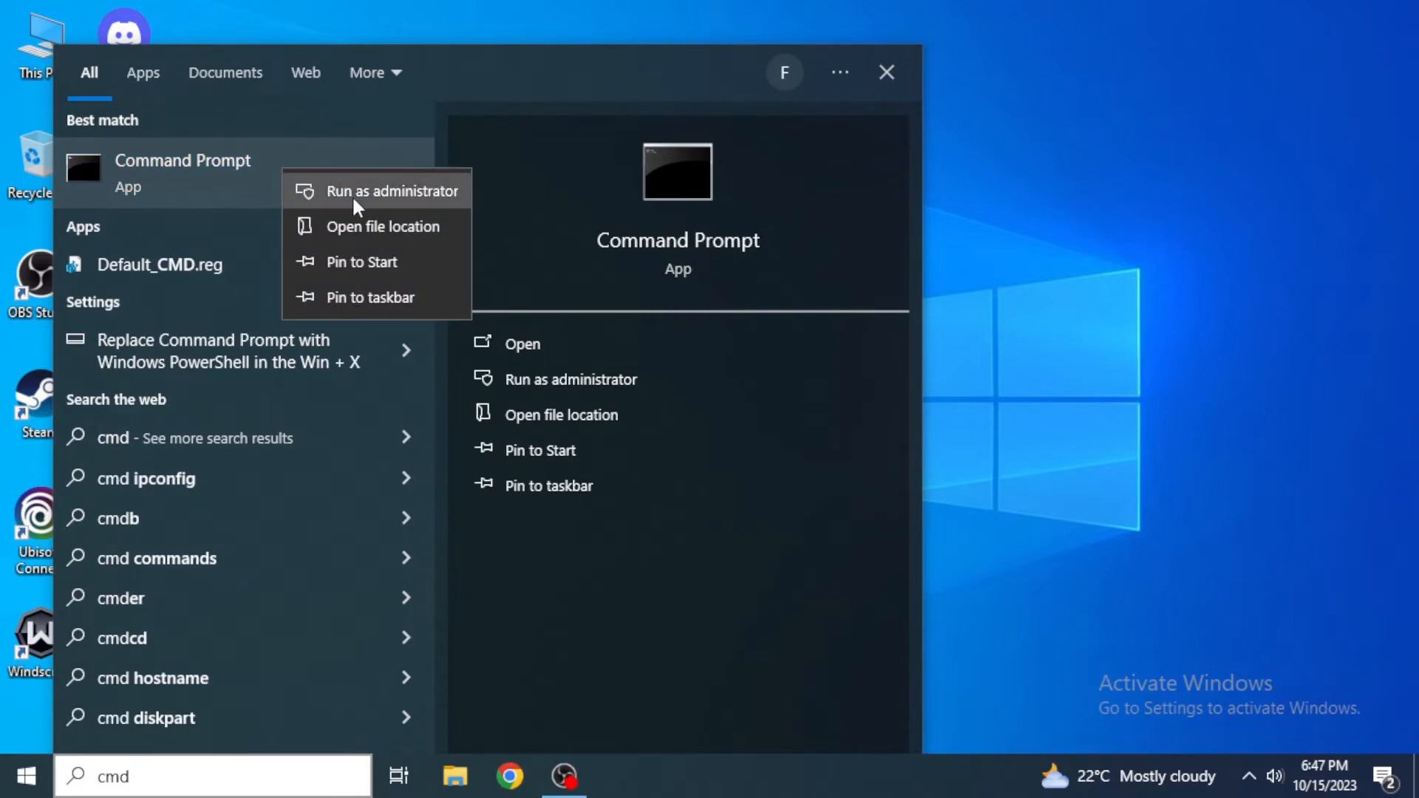
{"action": "left_click", "coordinate": [392, 190]}
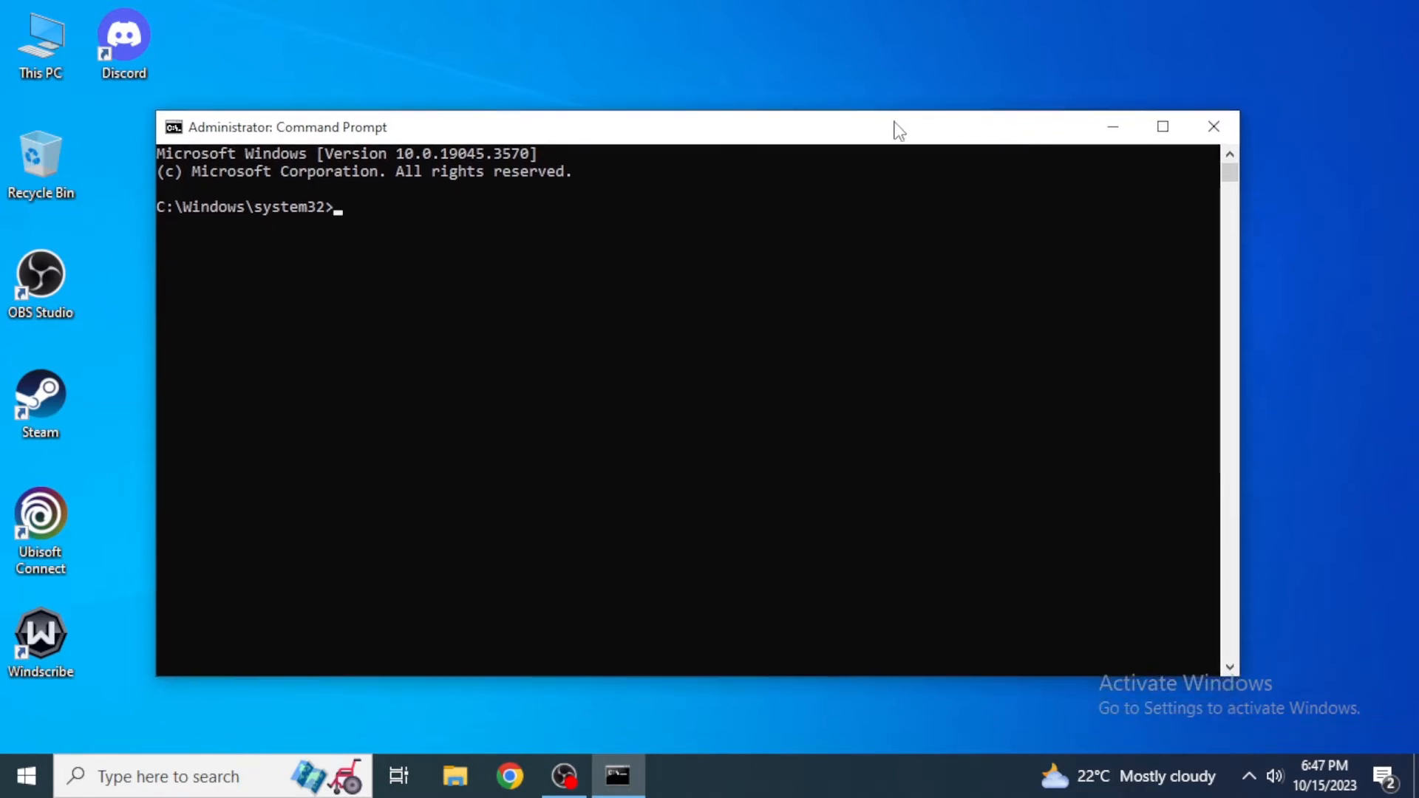
{"action": "mouse_move", "coordinate": [609, 136]}
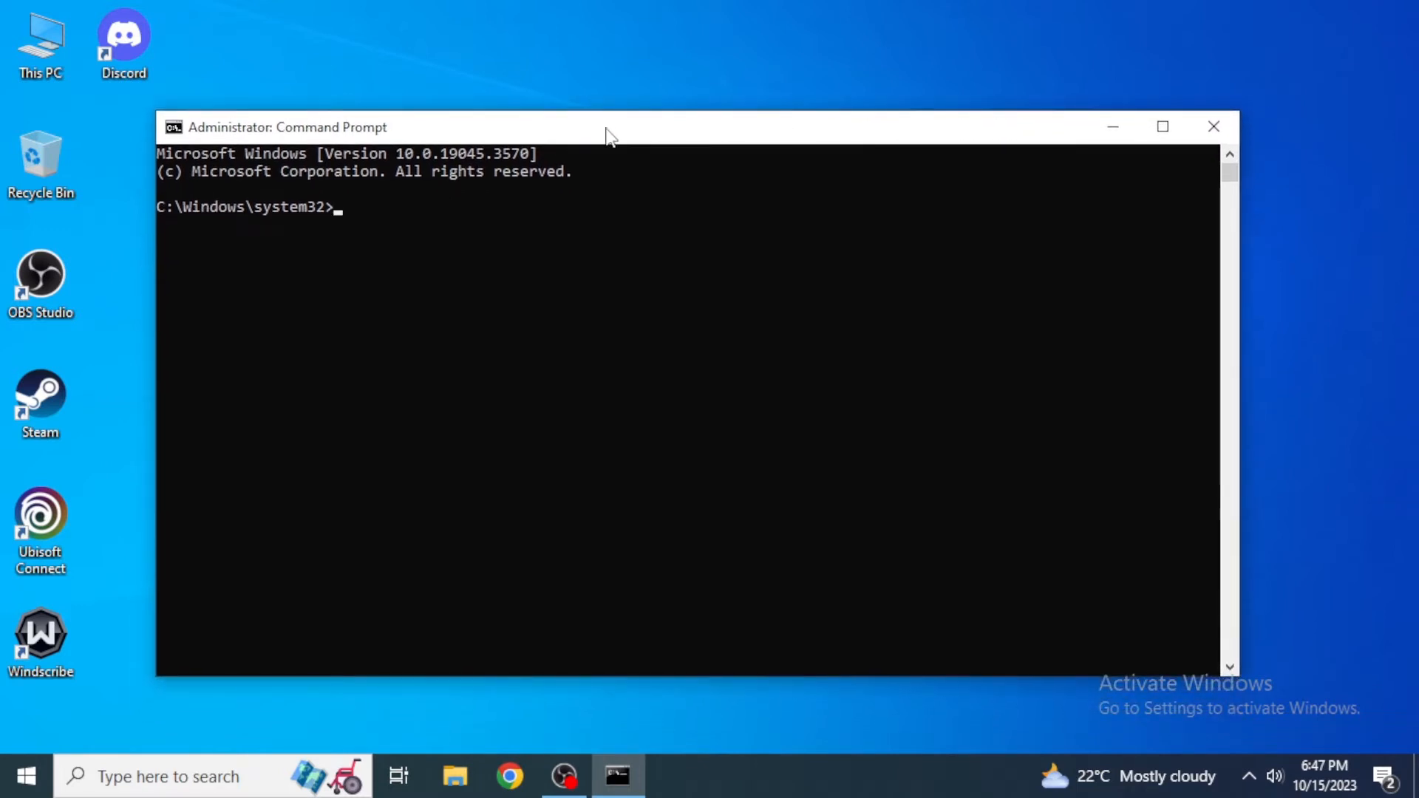
Step: Run ipconfig /flushdns to clear the DNS resolver cache
{"action": "type", "text": "ip"}
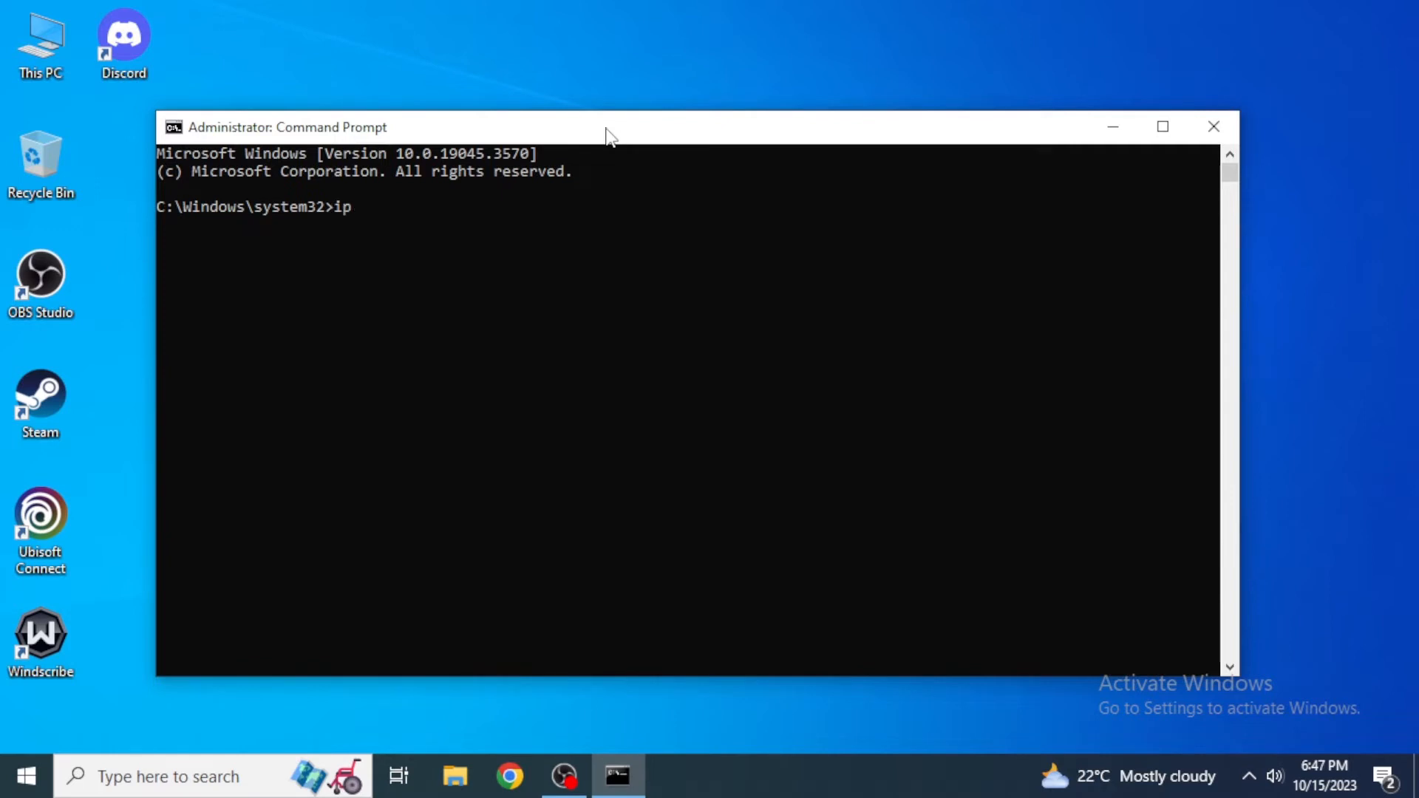
{"action": "type", "text": "config"}
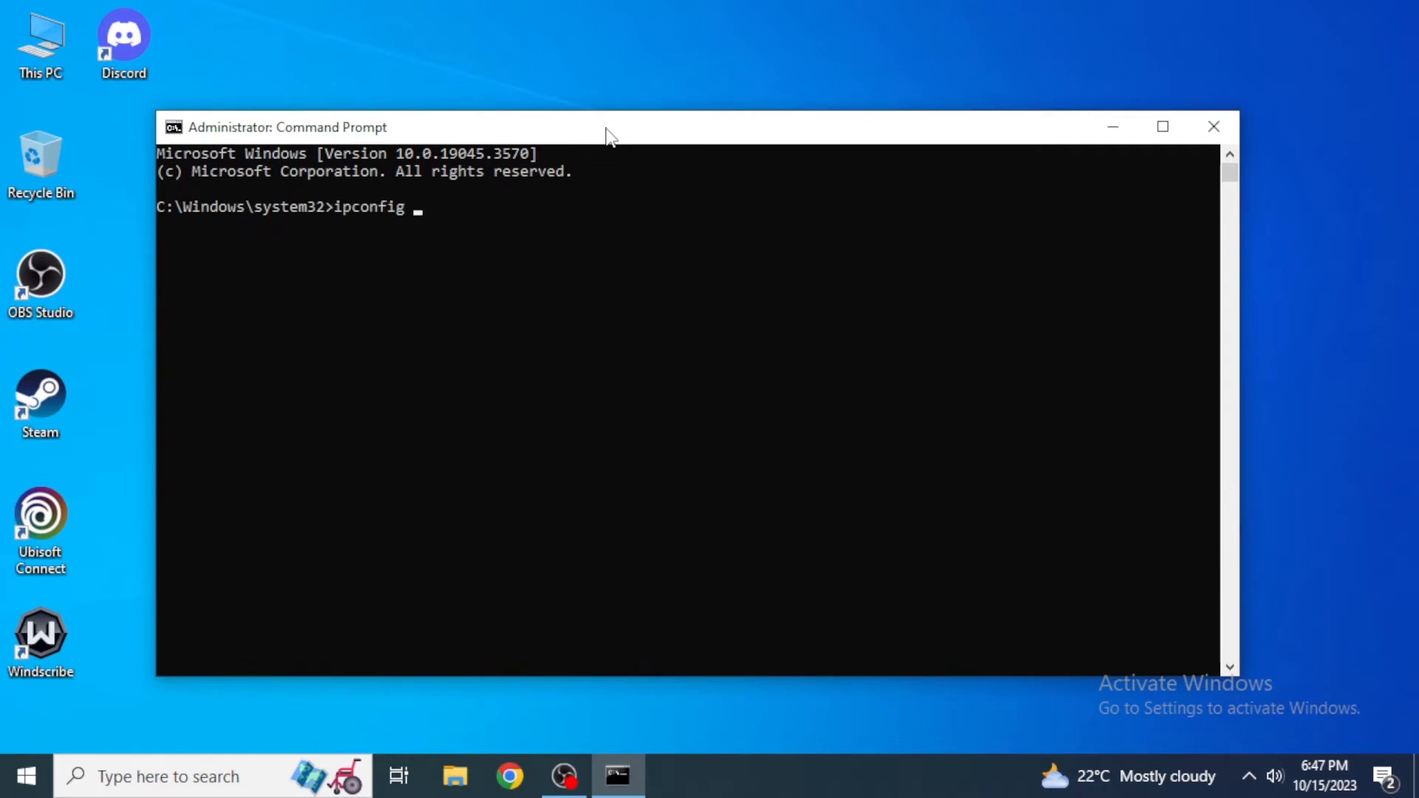
{"action": "type", "text": "/flu"}
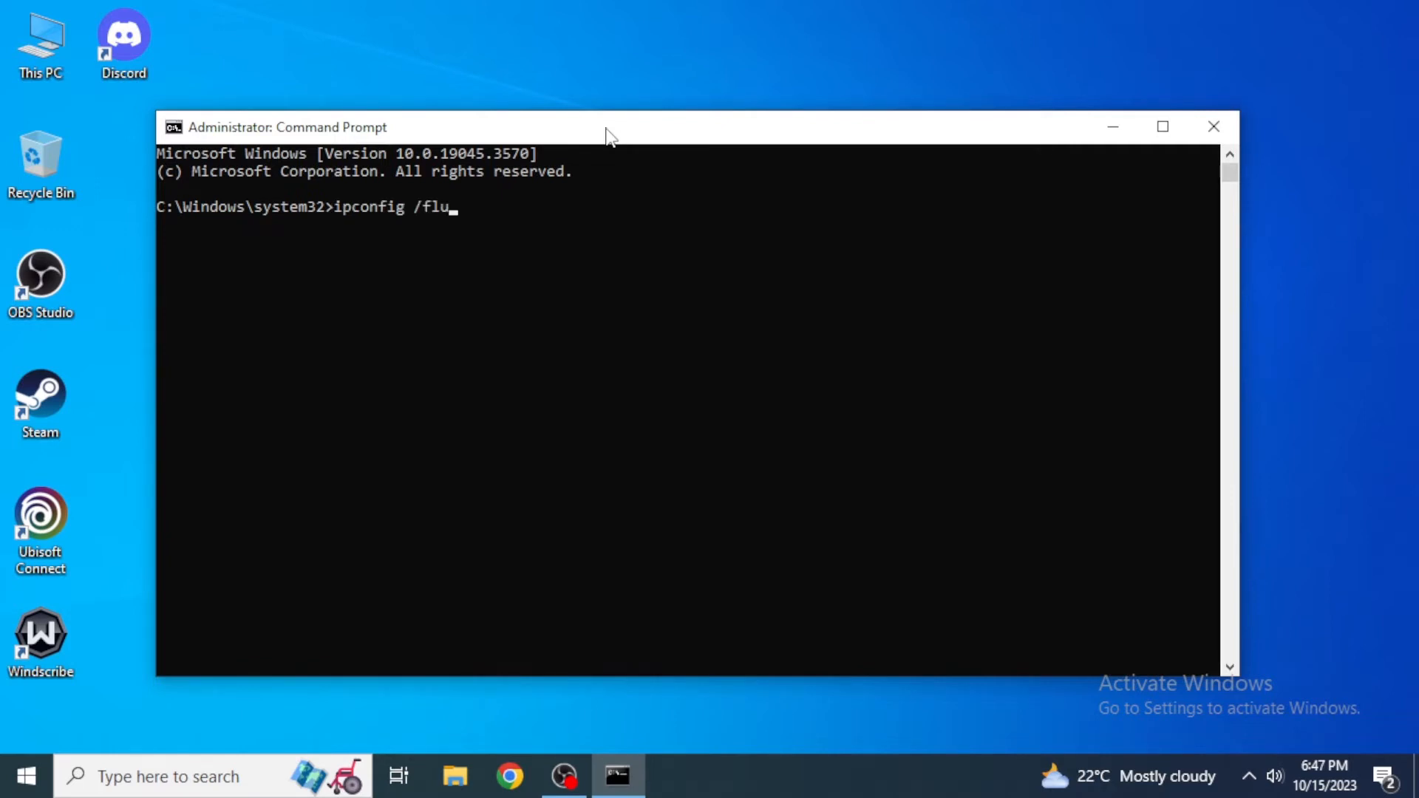
{"action": "type", "text": "shdns"}
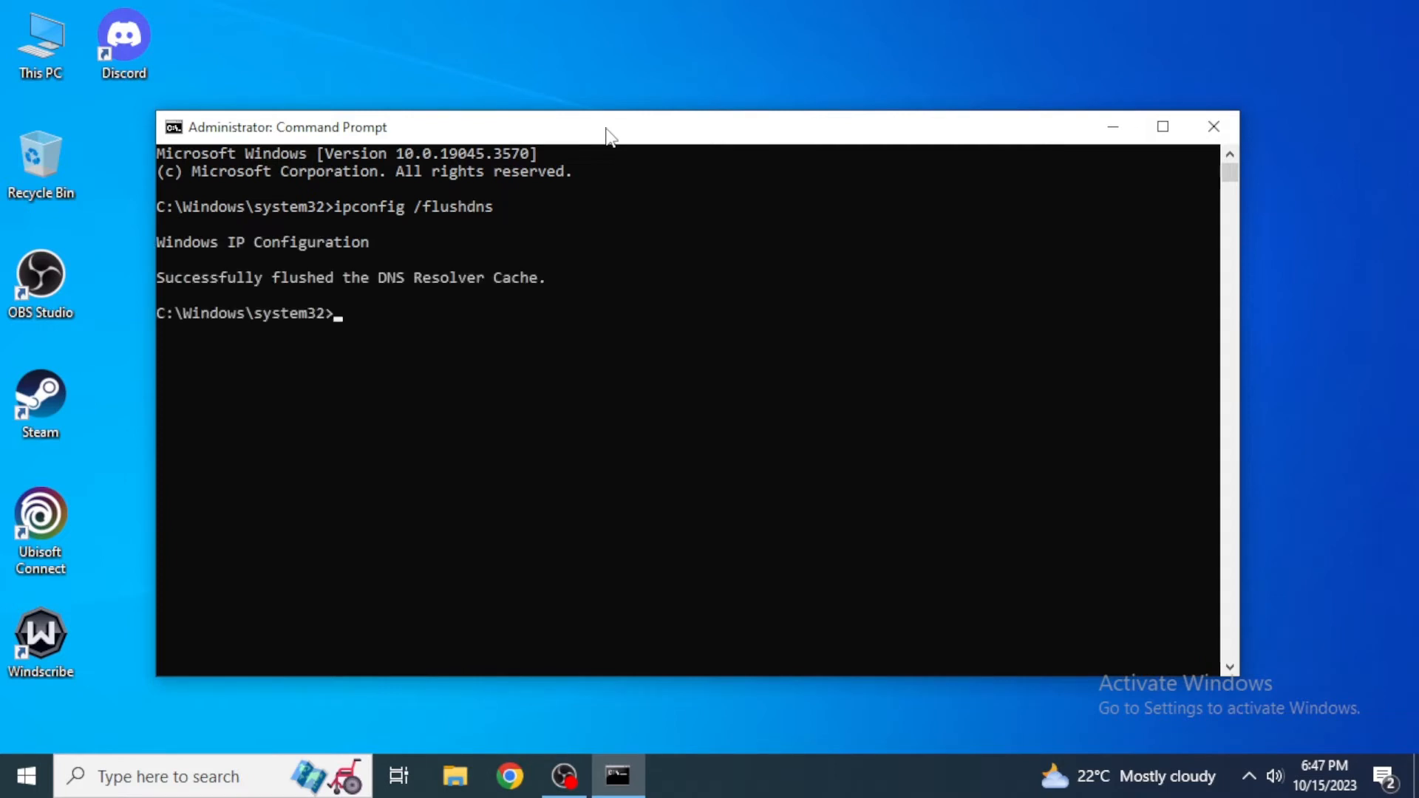
{"action": "mouse_move", "coordinate": [321, 255]}
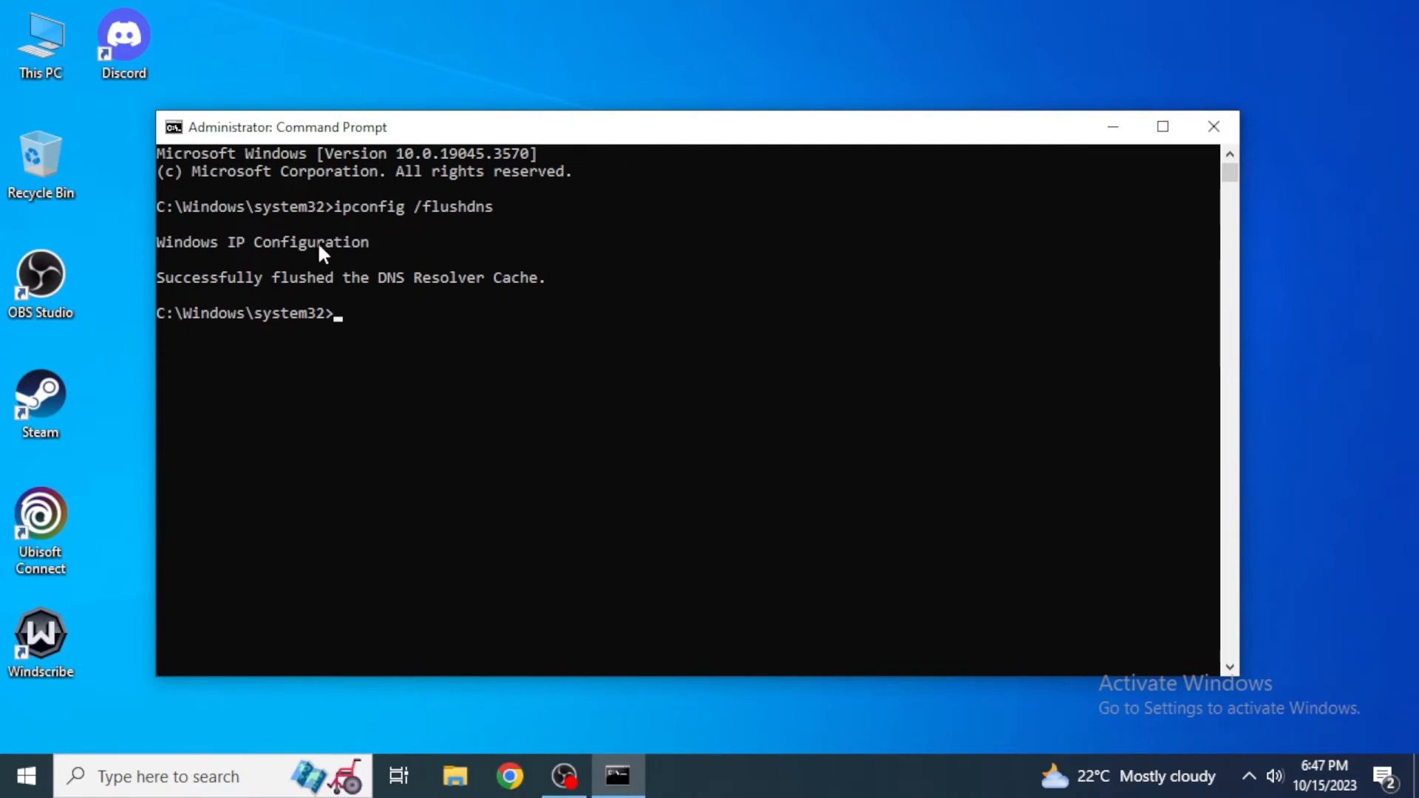
{"action": "mouse_move", "coordinate": [281, 295]}
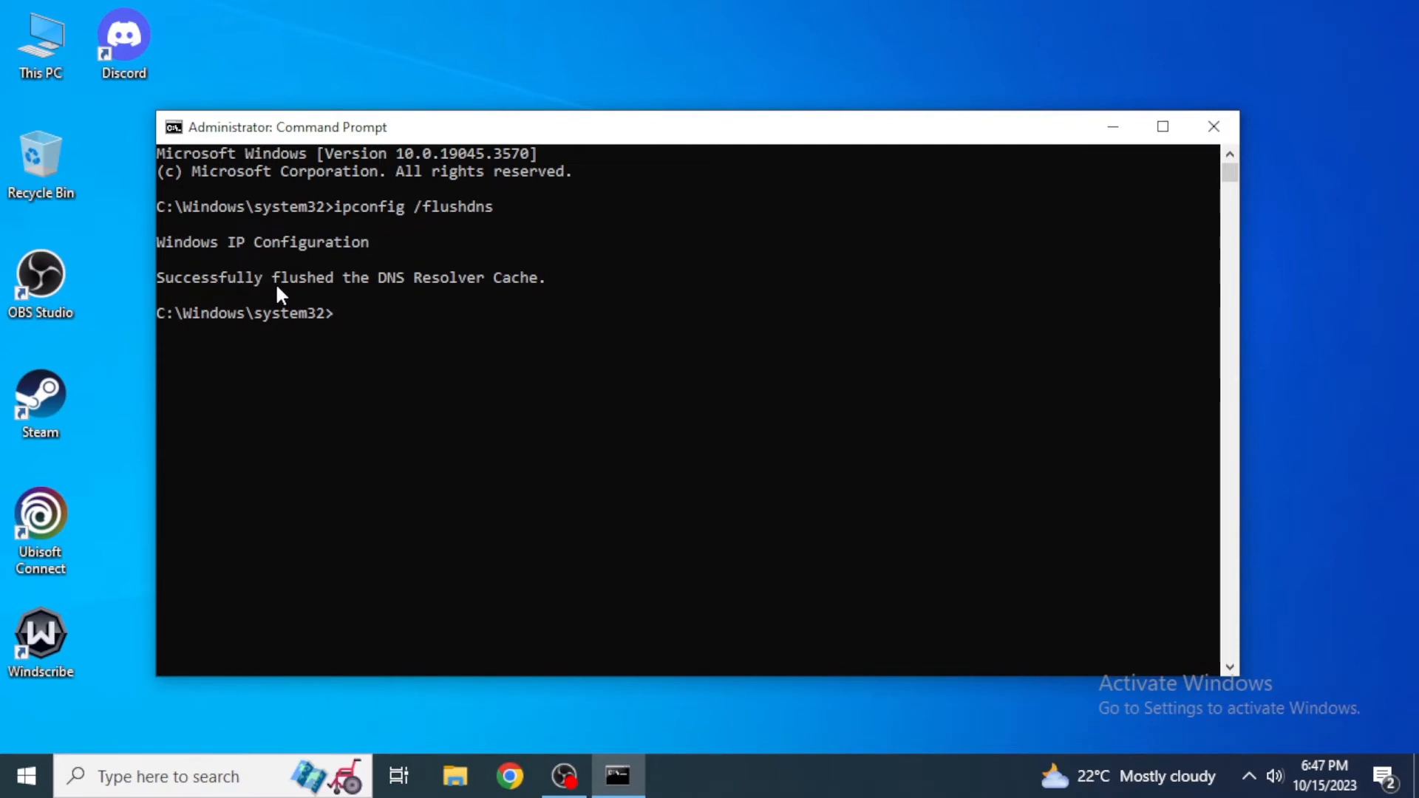
{"action": "mouse_move", "coordinate": [604, 255]}
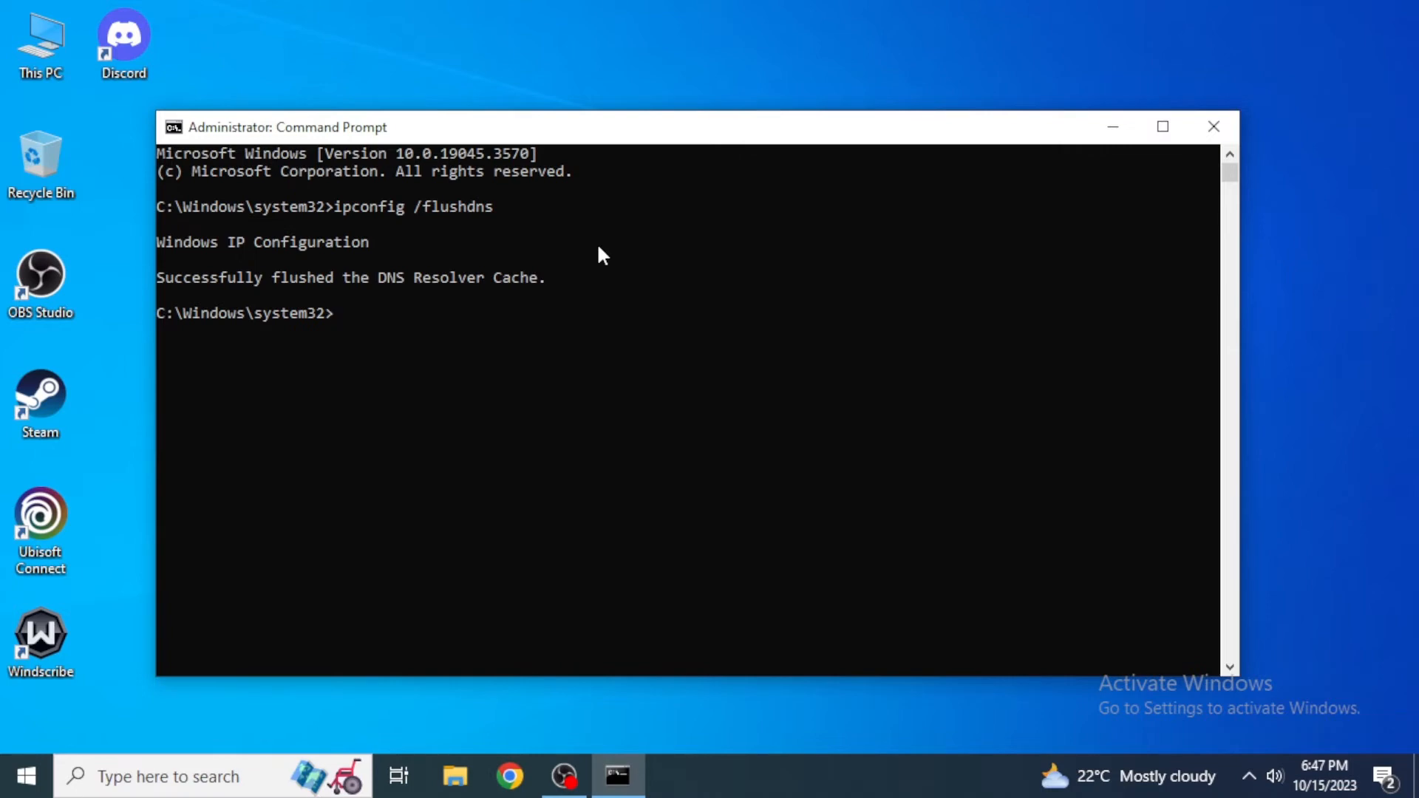
Step: Run netsh winsock reset to reset the Winsock catalog
{"action": "type", "text": "ne"}
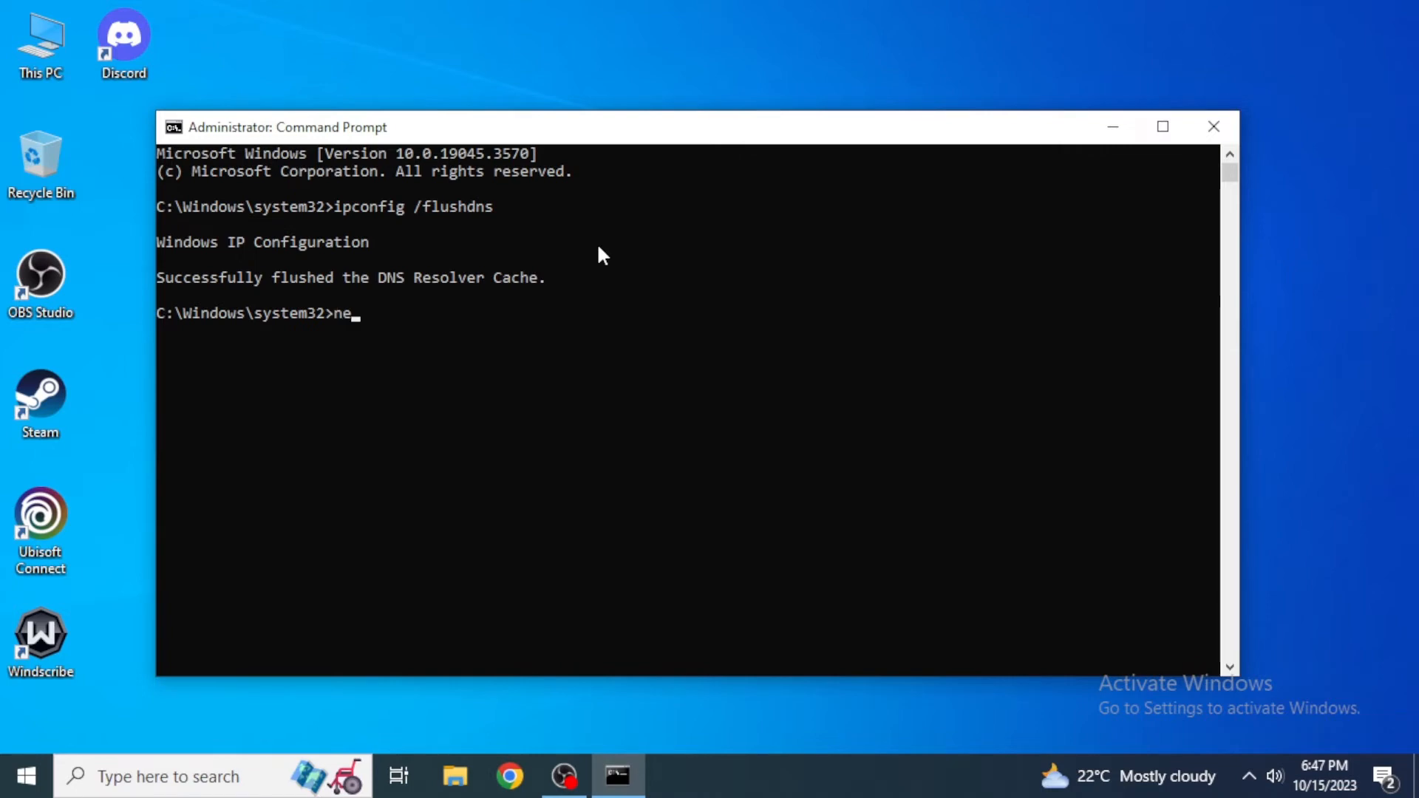
{"action": "type", "text": "tsh winsock rese"}
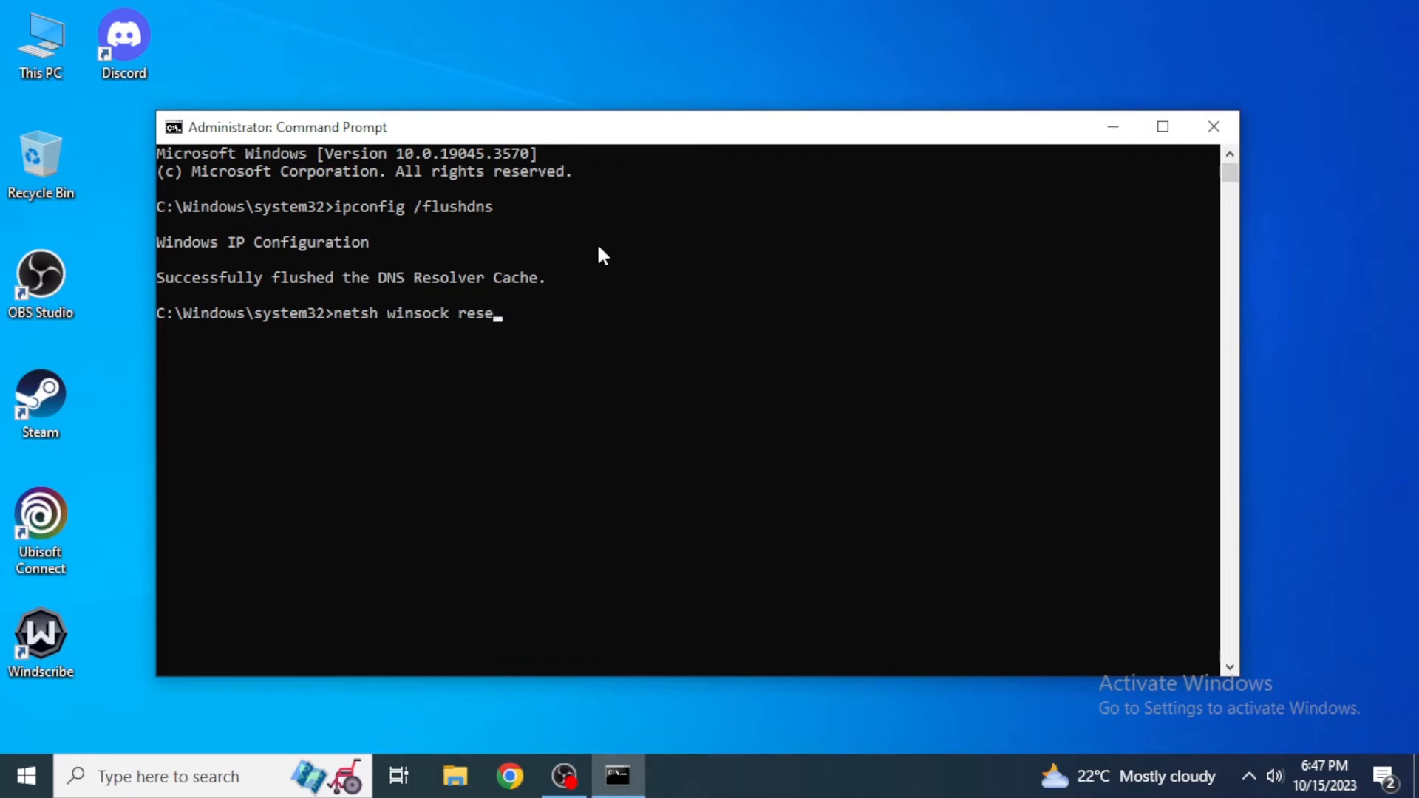
{"action": "key", "text": "enter"}
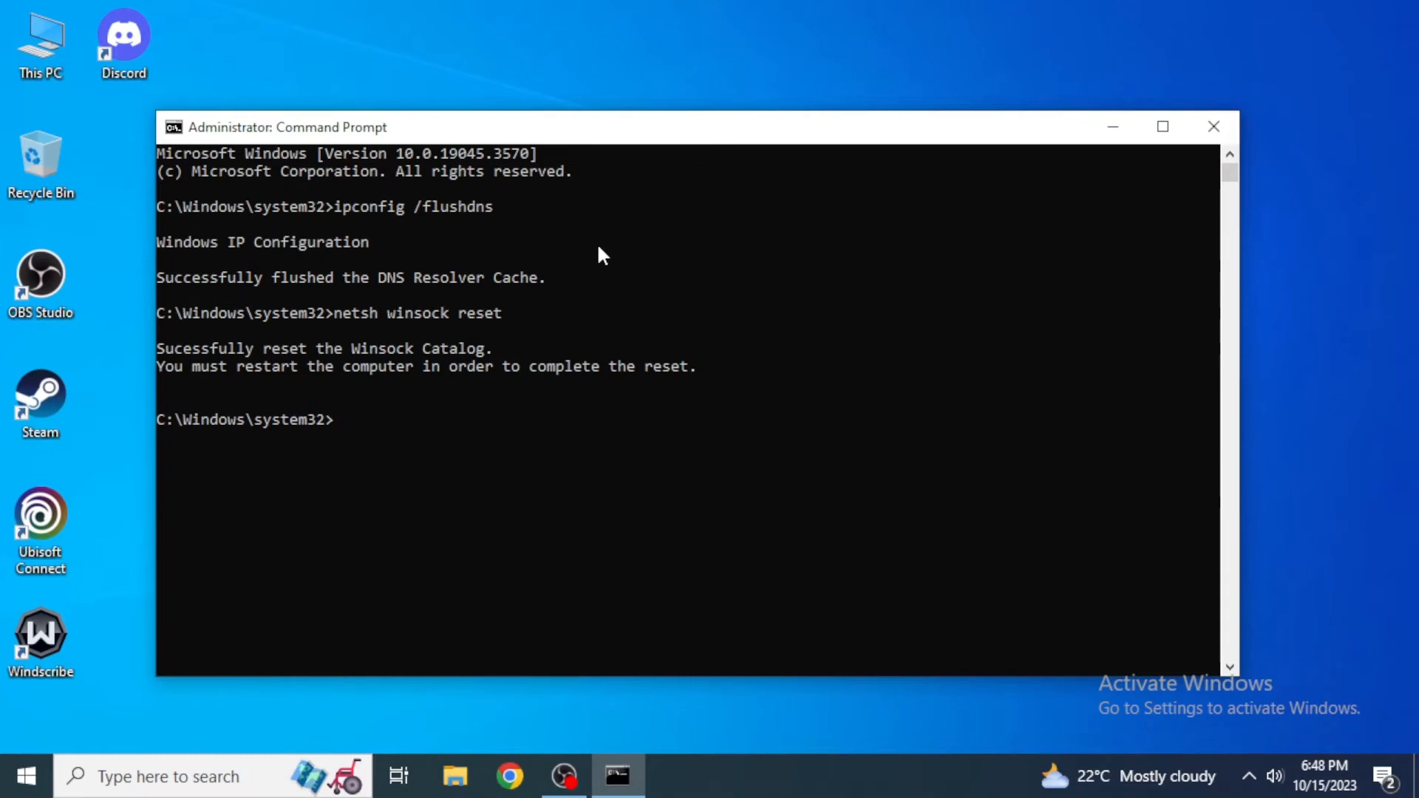
{"action": "mouse_move", "coordinate": [342, 358]}
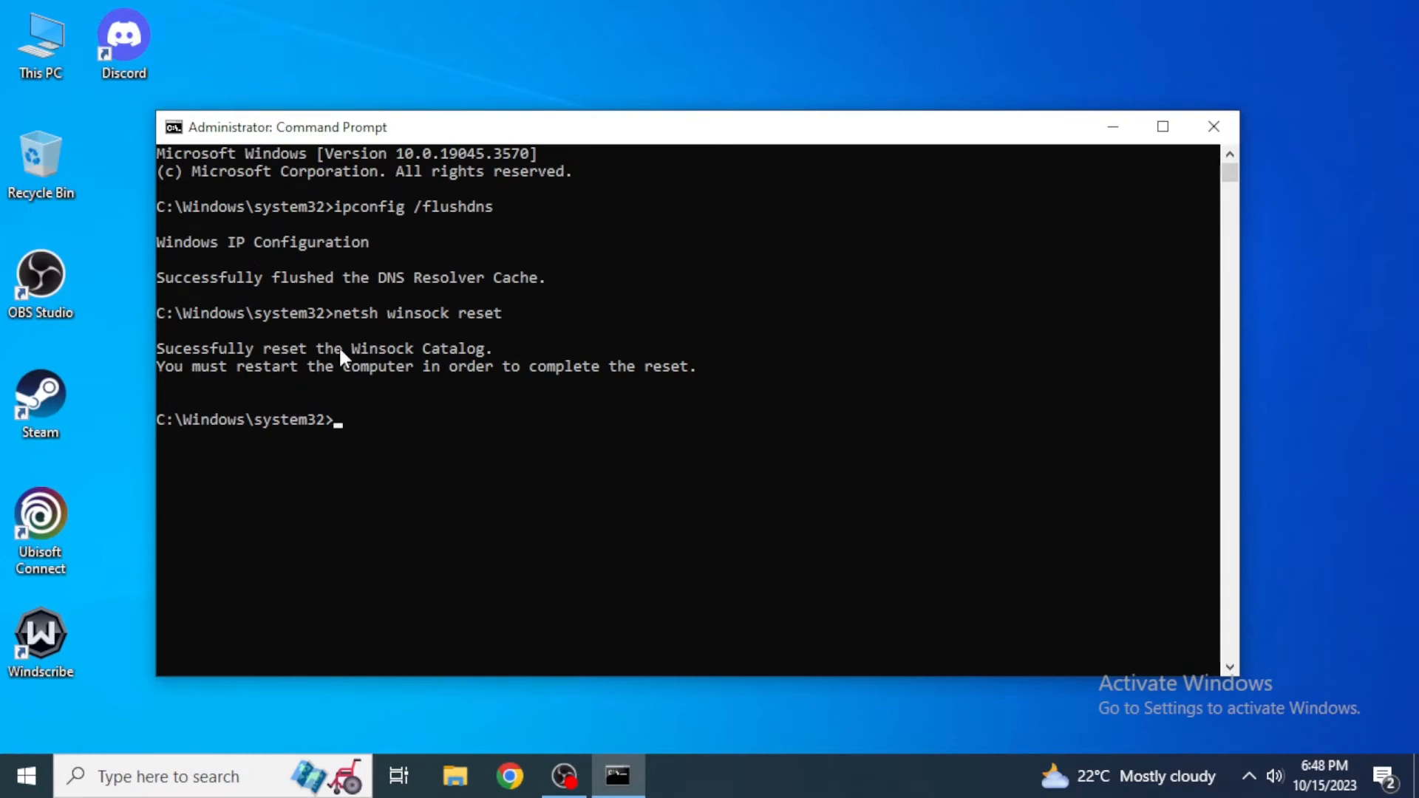
{"action": "mouse_move", "coordinate": [1213, 127]}
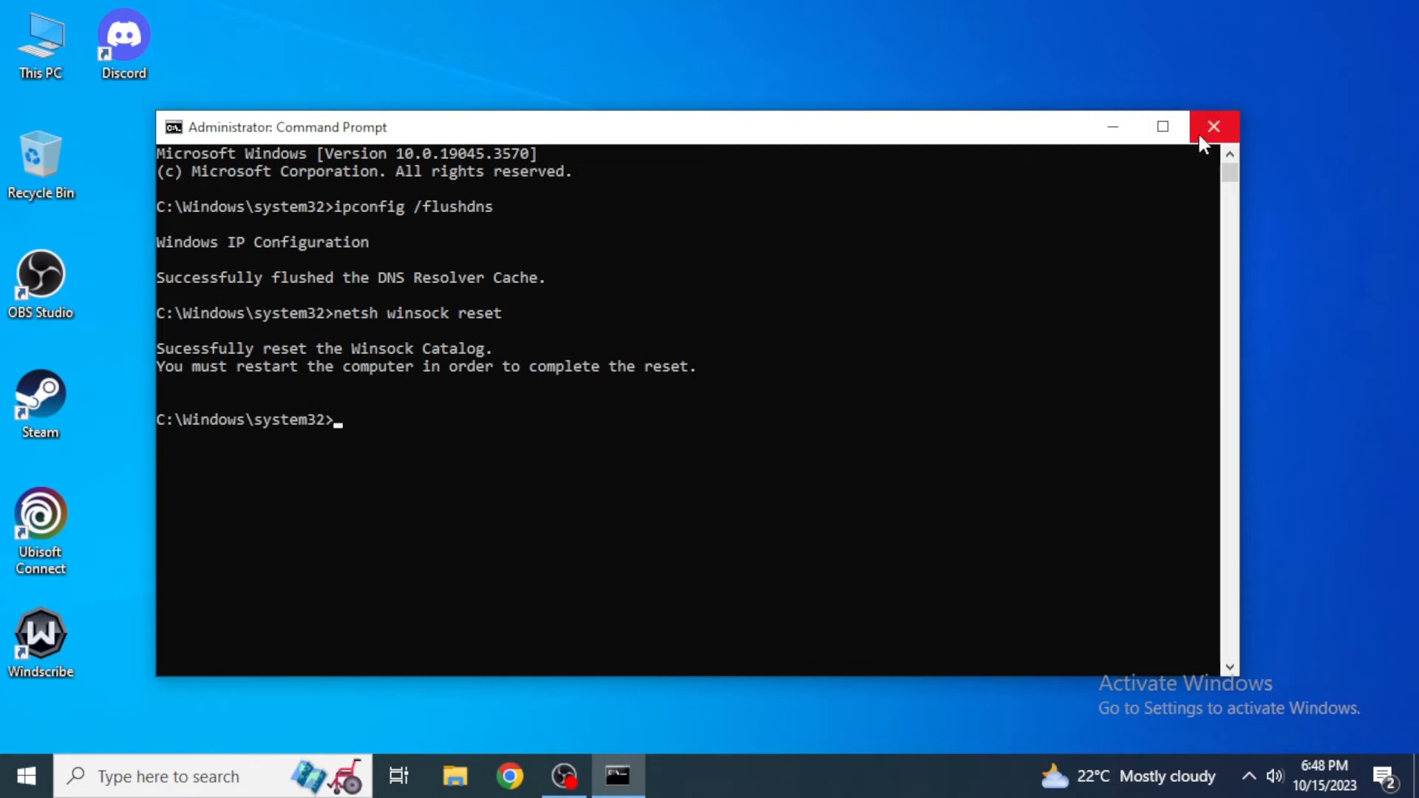
Step: Close Command Prompt and search Windows for 'control panel'
{"action": "left_click", "coordinate": [1213, 125]}
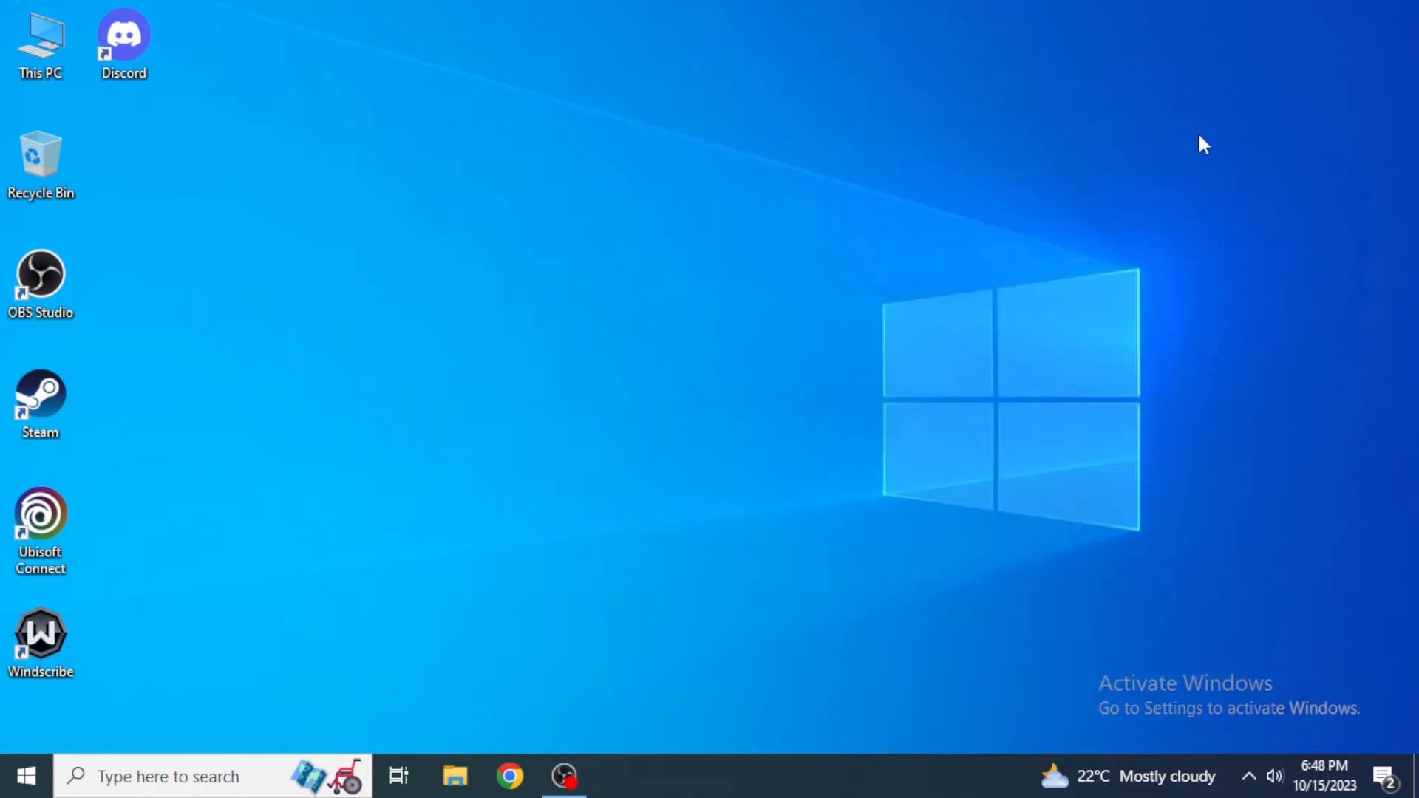
{"action": "mouse_move", "coordinate": [502, 409]}
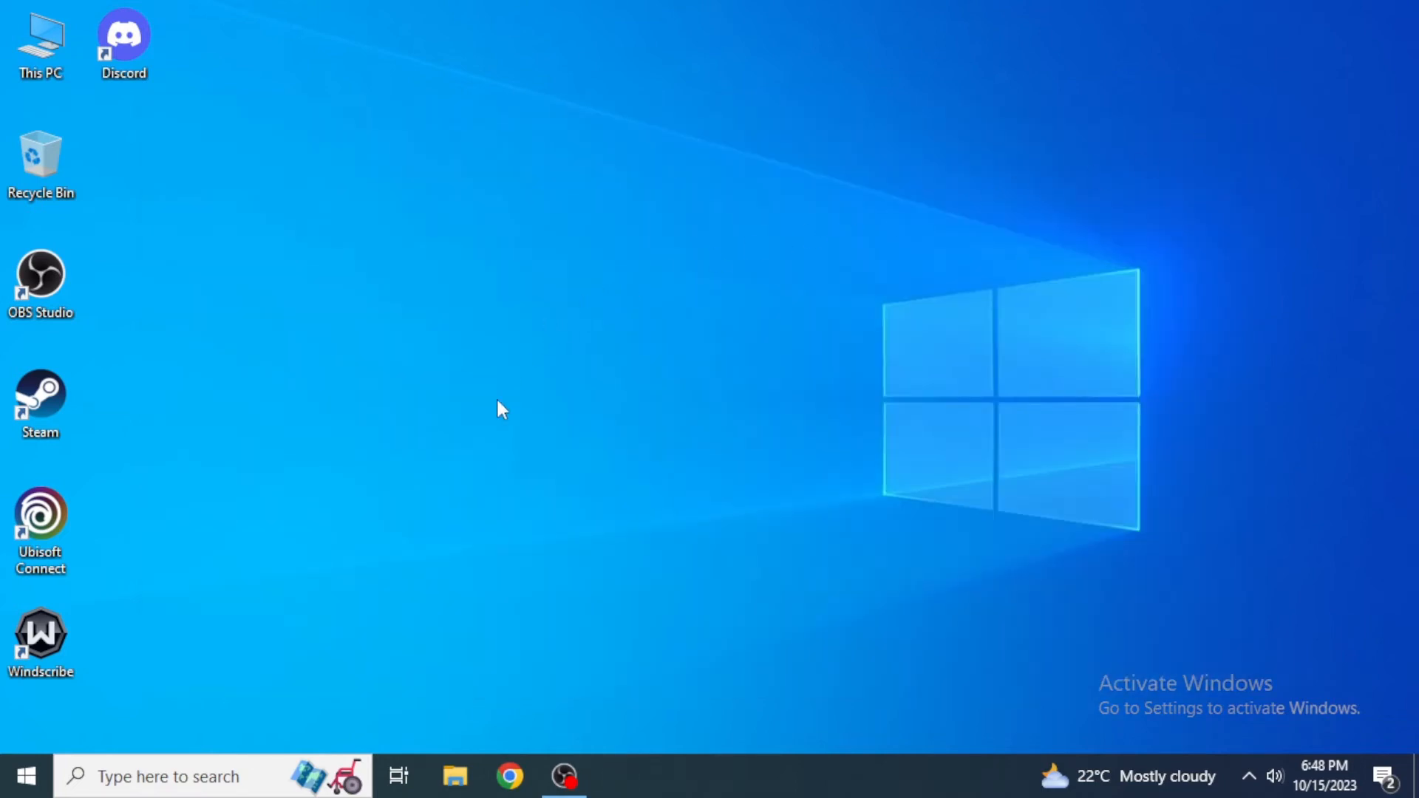
{"action": "left_click", "coordinate": [168, 775]}
{"action": "type", "text": "control pan"}
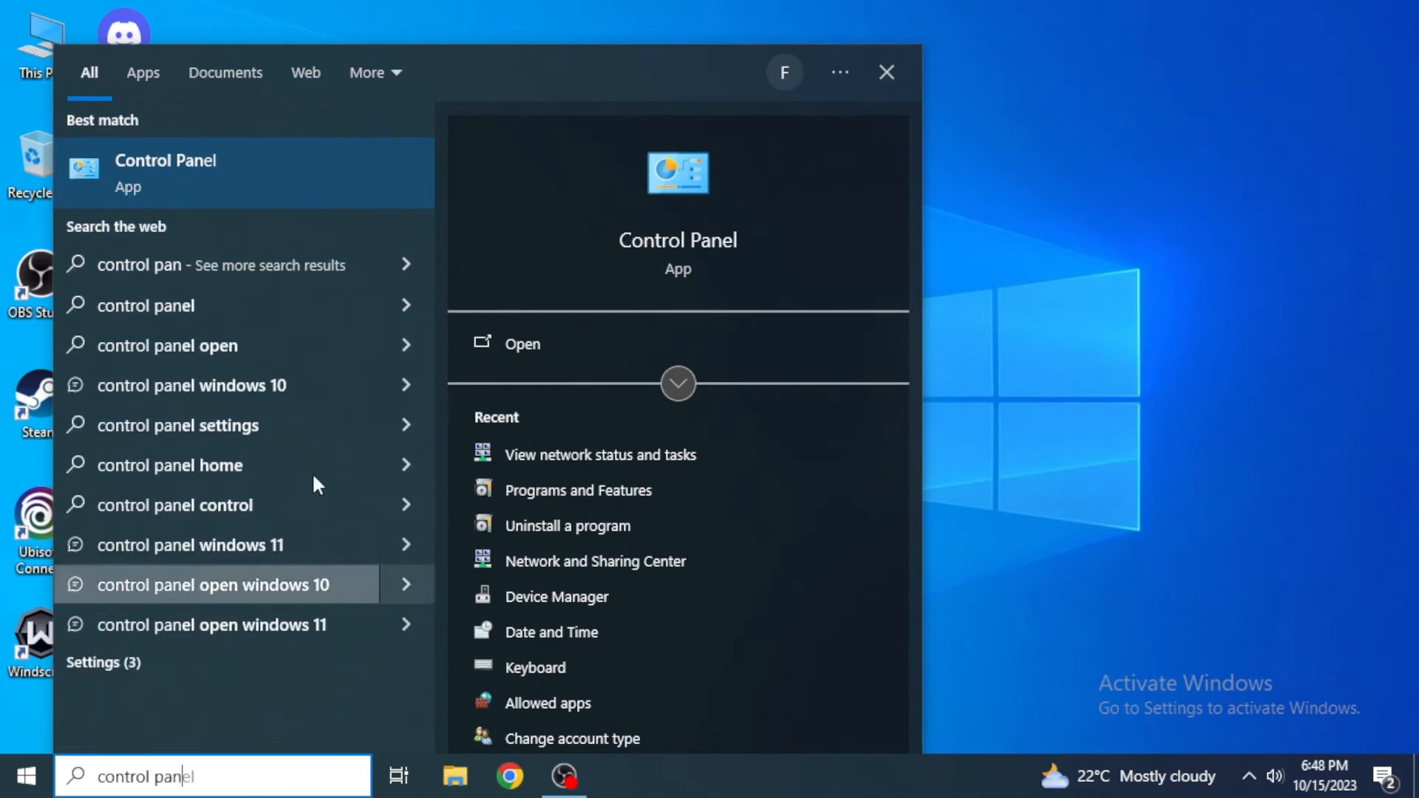
{"action": "mouse_move", "coordinate": [254, 178]}
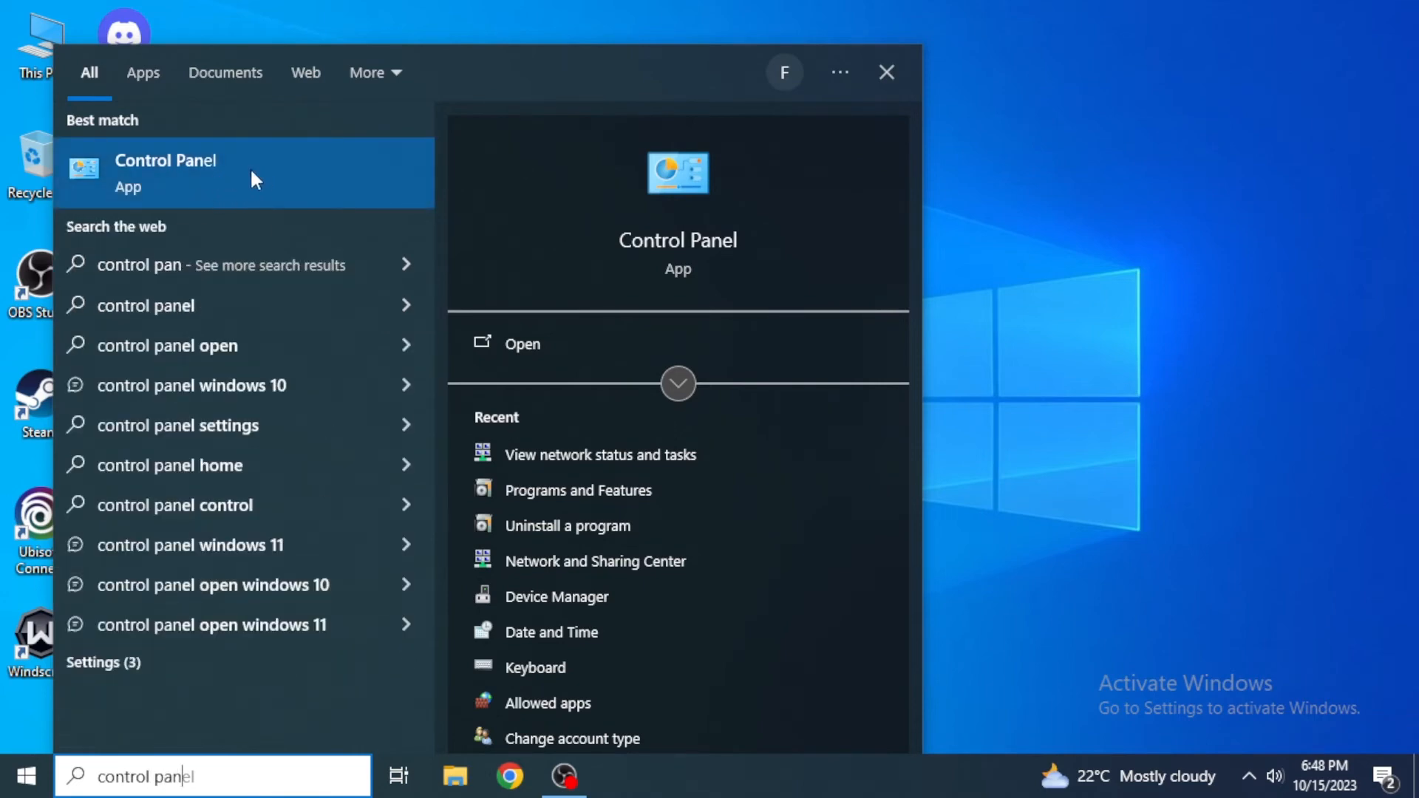
Step: Open Control Panel and go to the Network and Sharing Center
{"action": "left_click", "coordinate": [166, 172]}
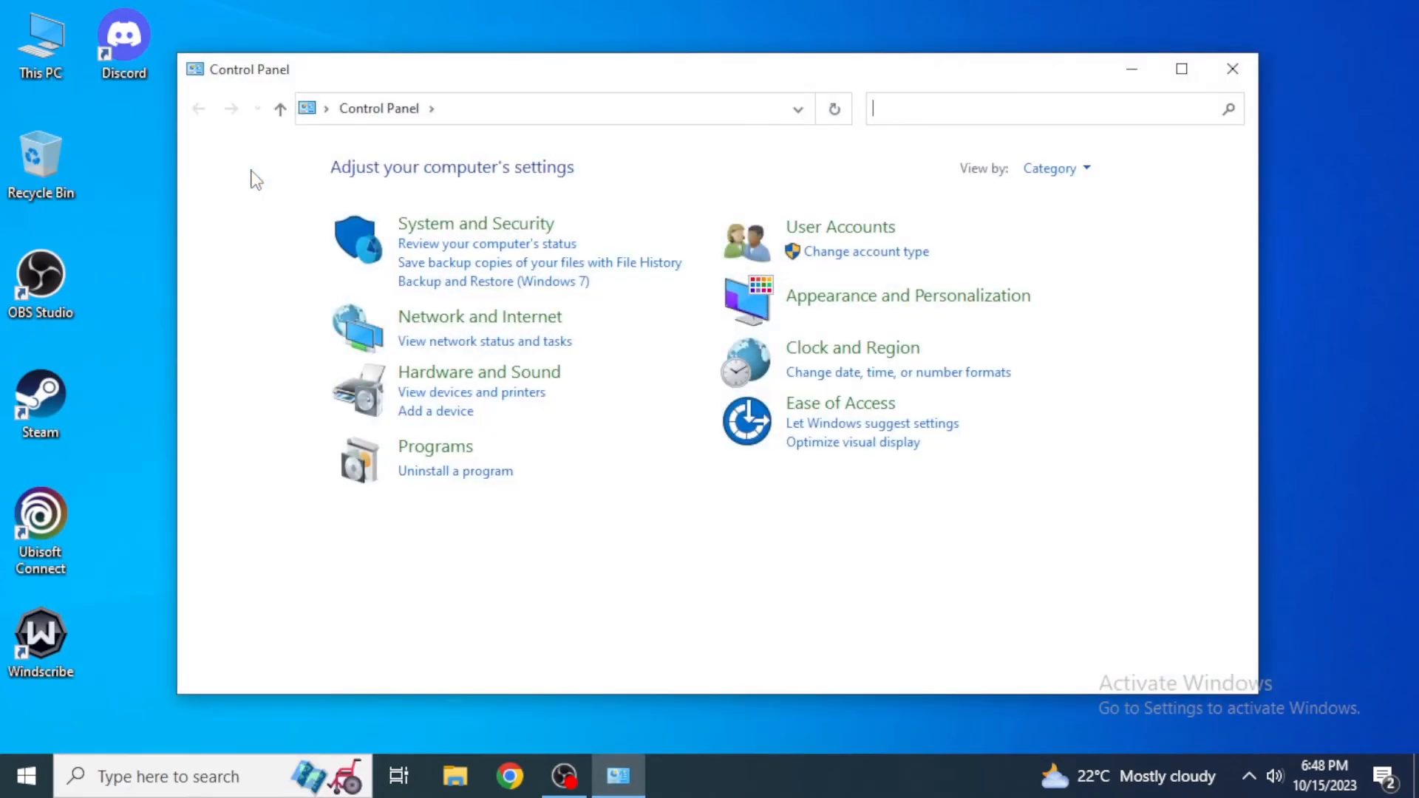
{"action": "mouse_move", "coordinate": [467, 324]}
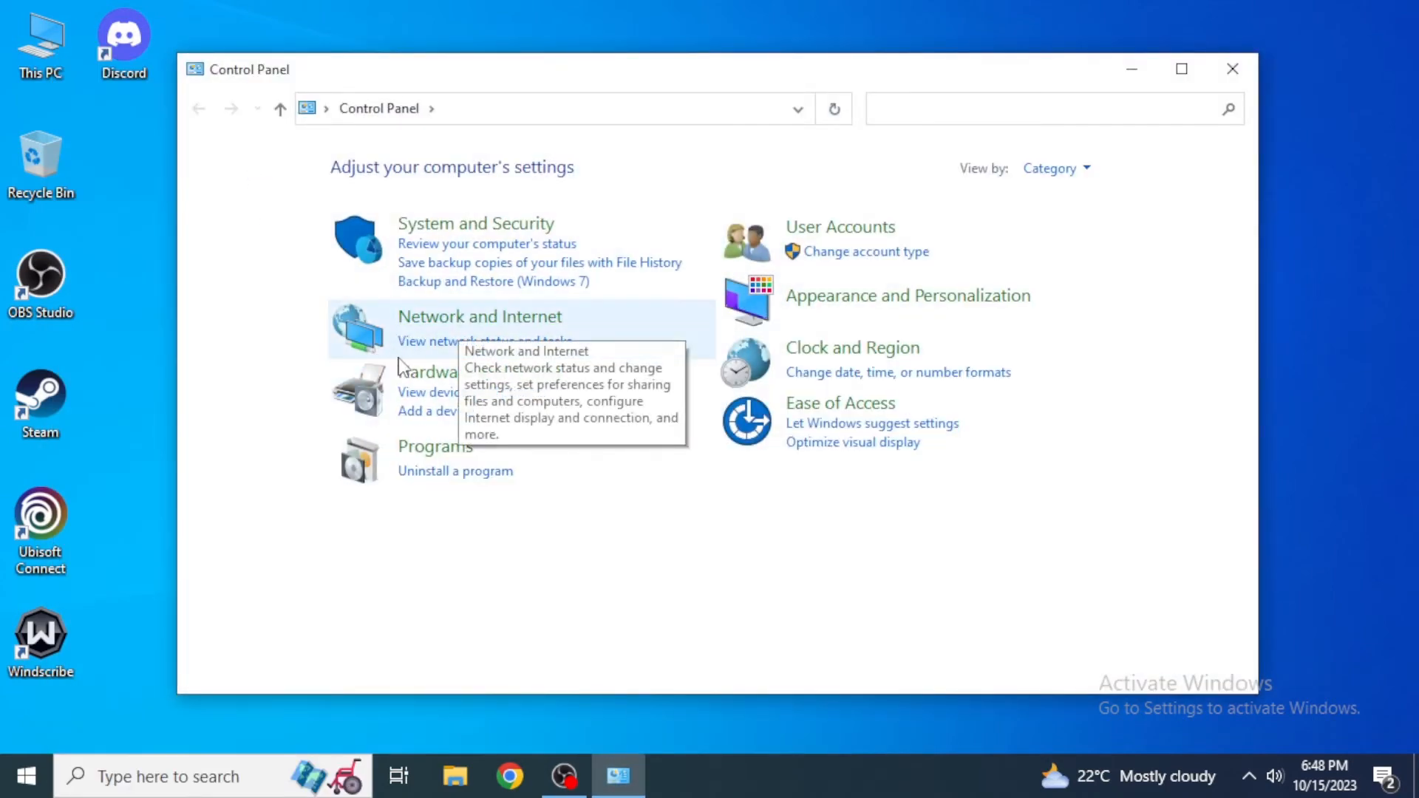
{"action": "mouse_move", "coordinate": [479, 360]}
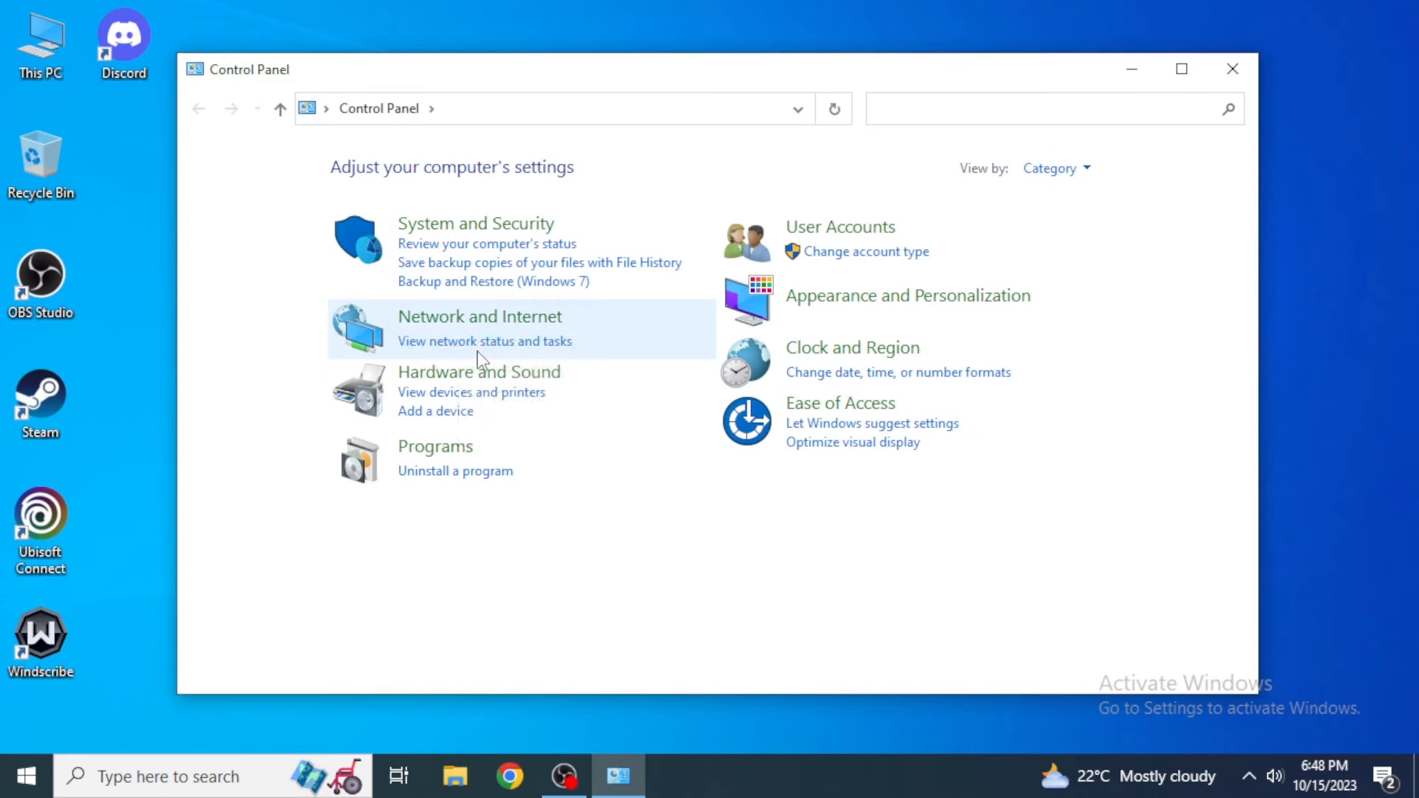
{"action": "left_click", "coordinate": [484, 341]}
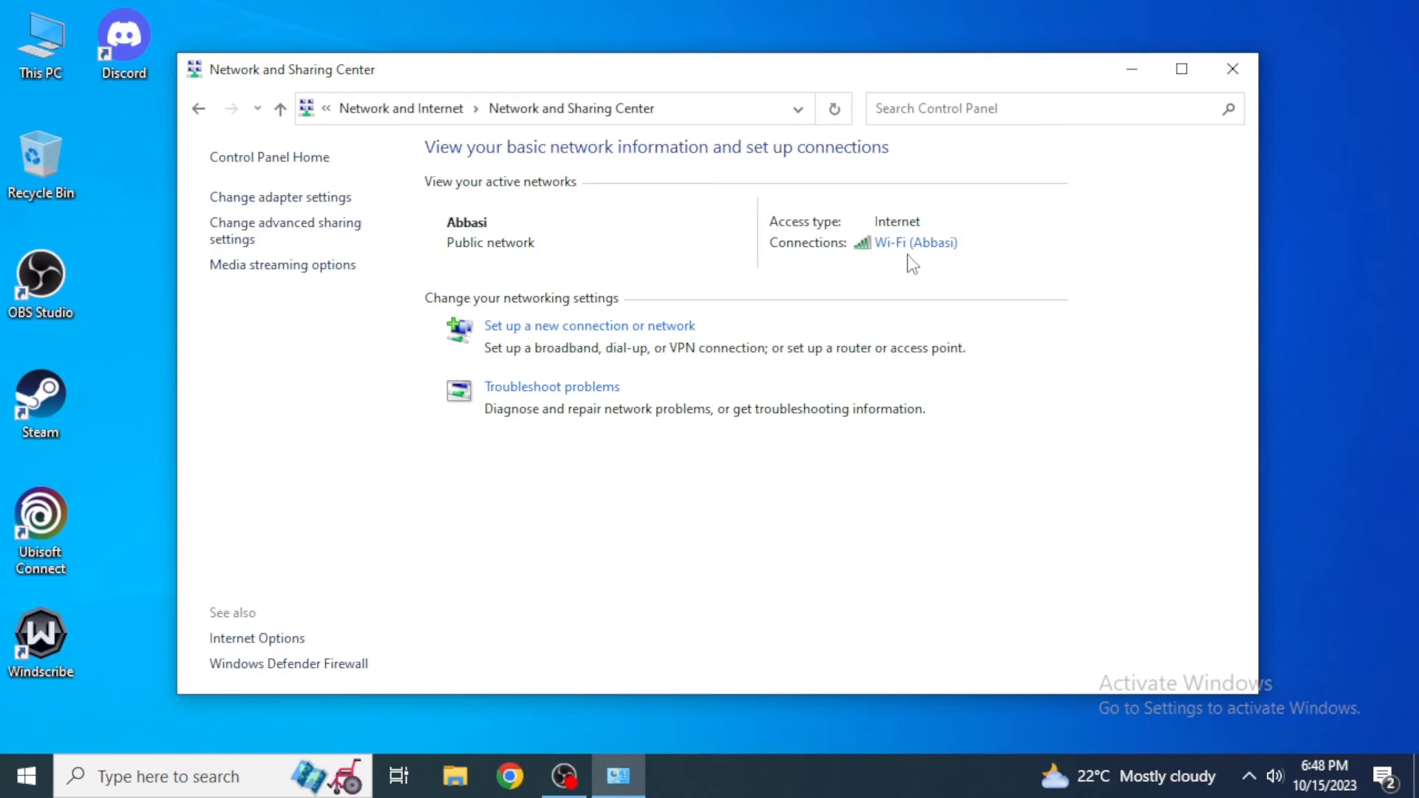
{"action": "mouse_move", "coordinate": [915, 242]}
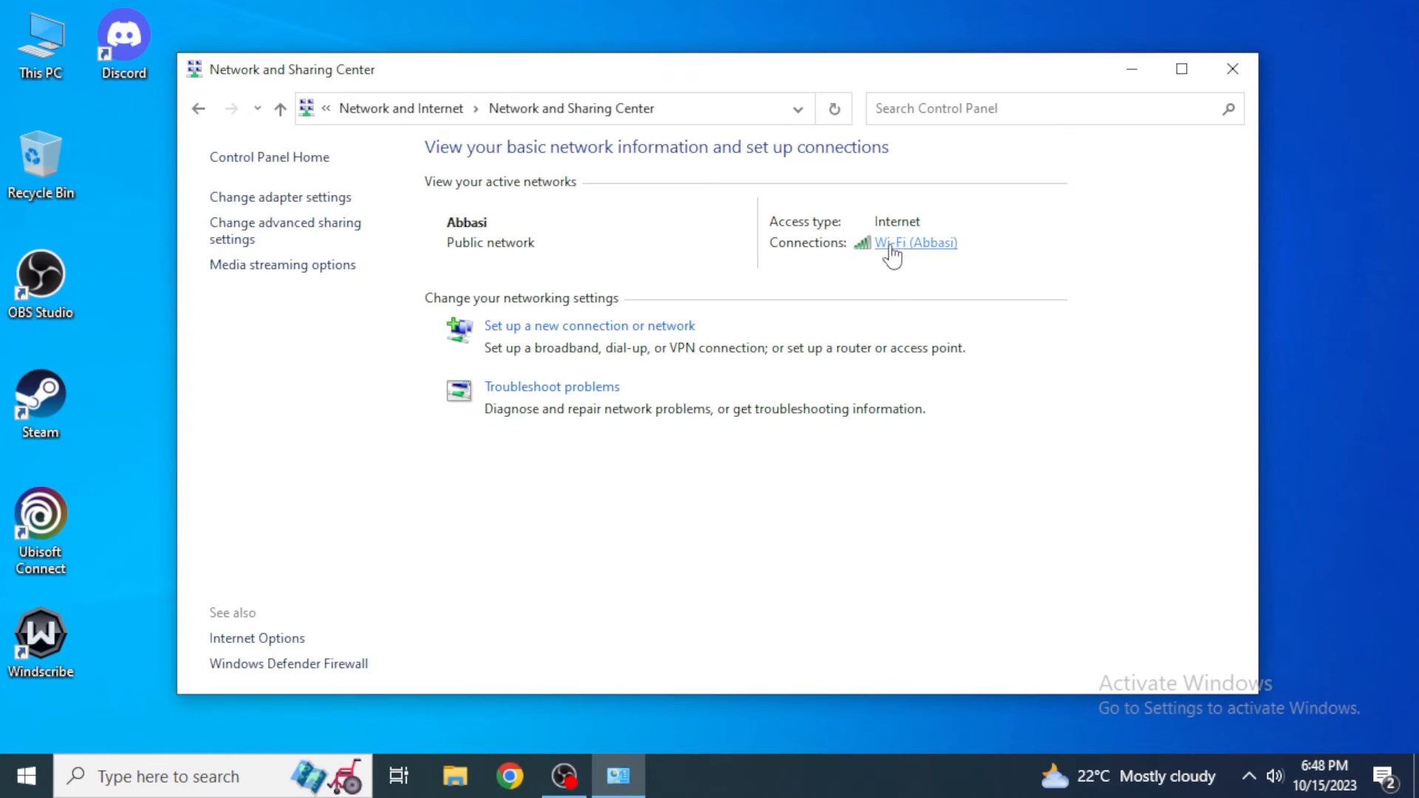
Step: Open Wi-Fi Status, then Properties, and select Internet Protocol Version 4 (TCP/IPv4)
{"action": "left_click", "coordinate": [915, 242]}
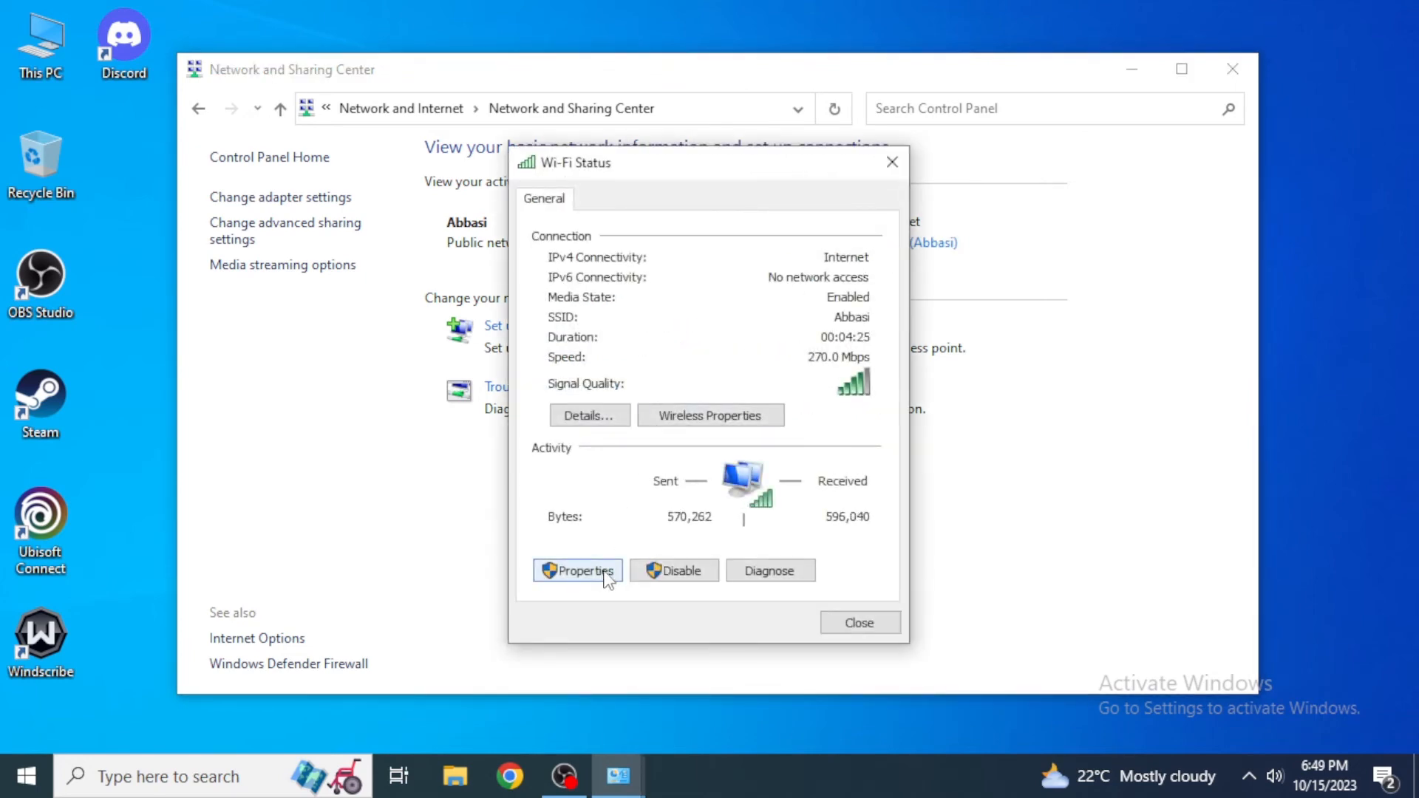
{"action": "left_click", "coordinate": [576, 570]}
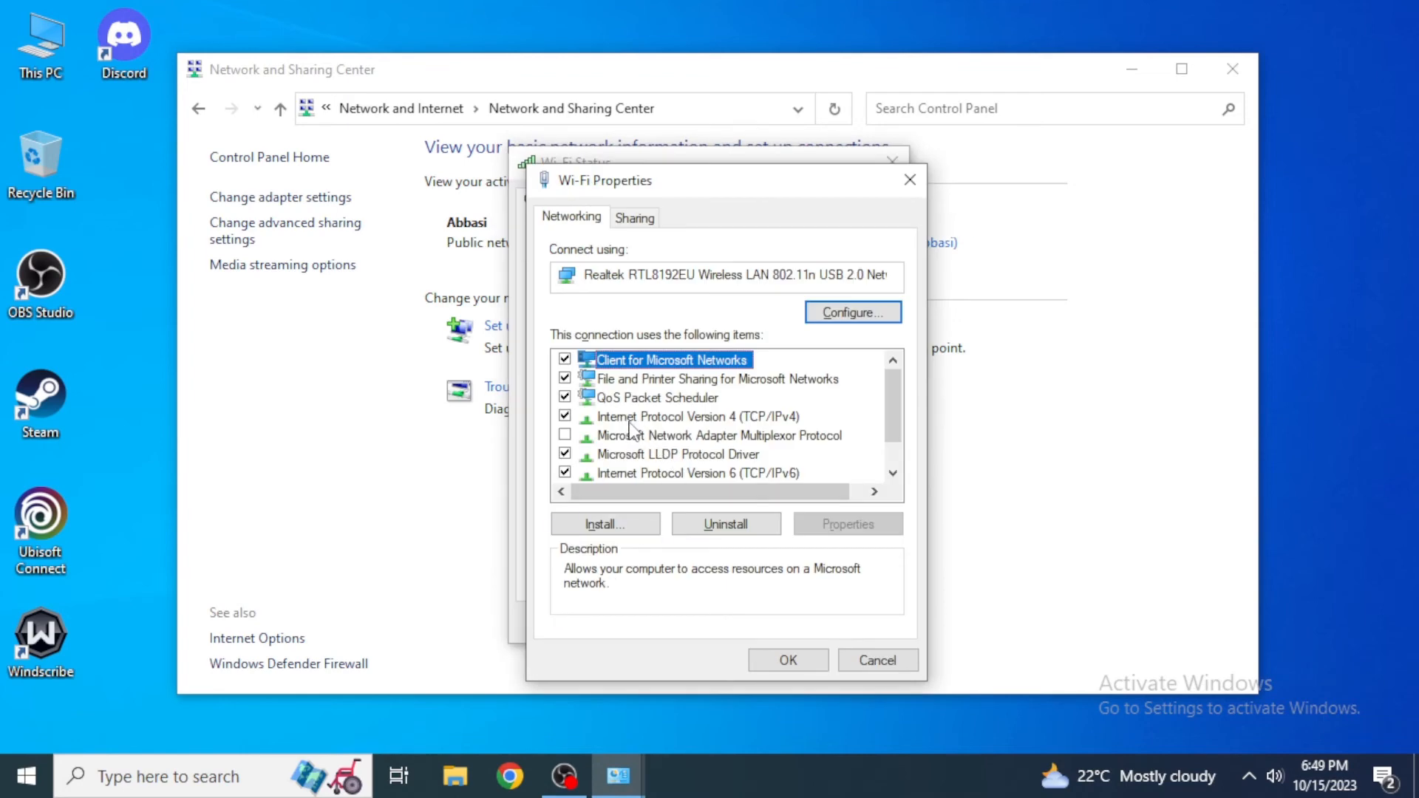
{"action": "left_click", "coordinate": [695, 416]}
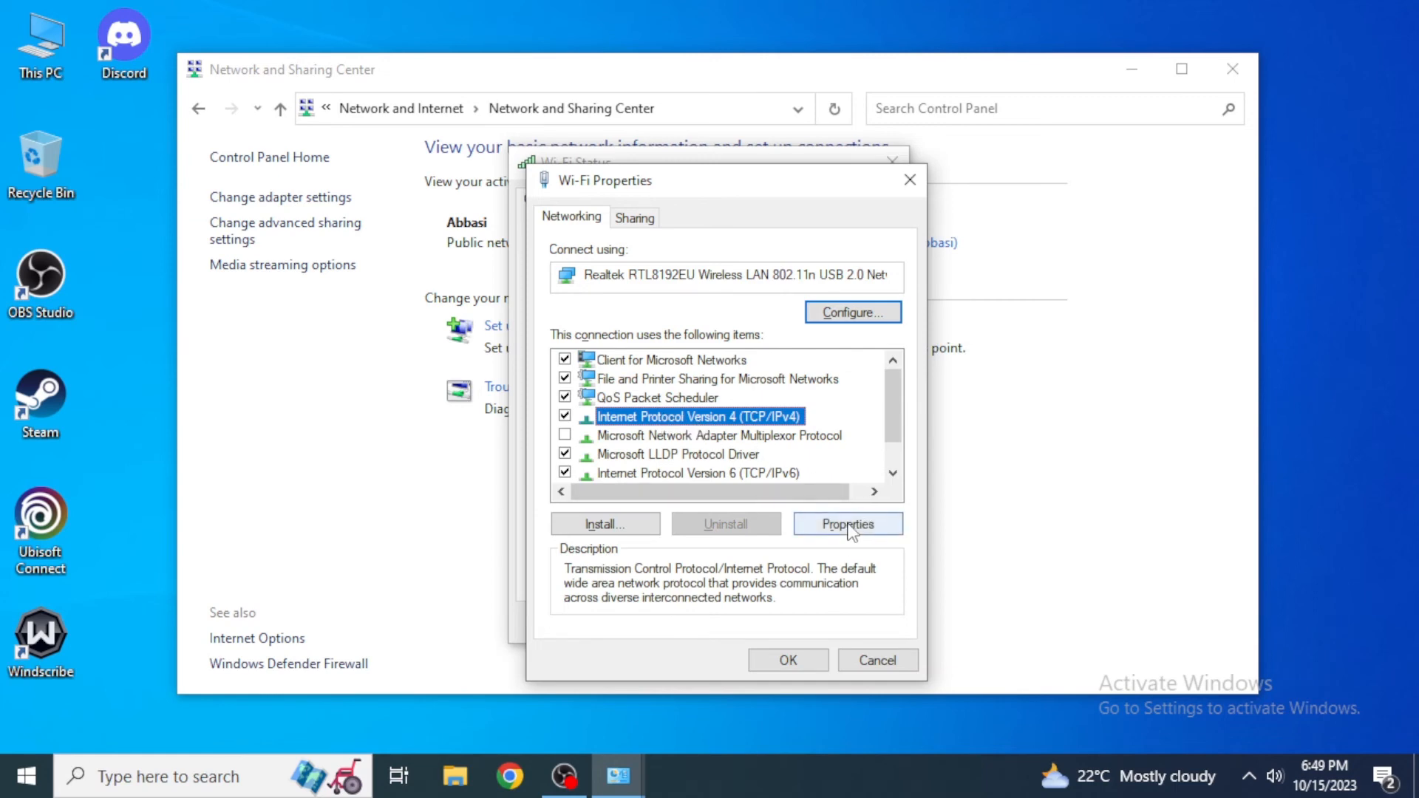
Step: Set IPv4 DNS to preferred 1.1.1.1 and alternate 1.0.0.1, then confirm
{"action": "left_click", "coordinate": [847, 523]}
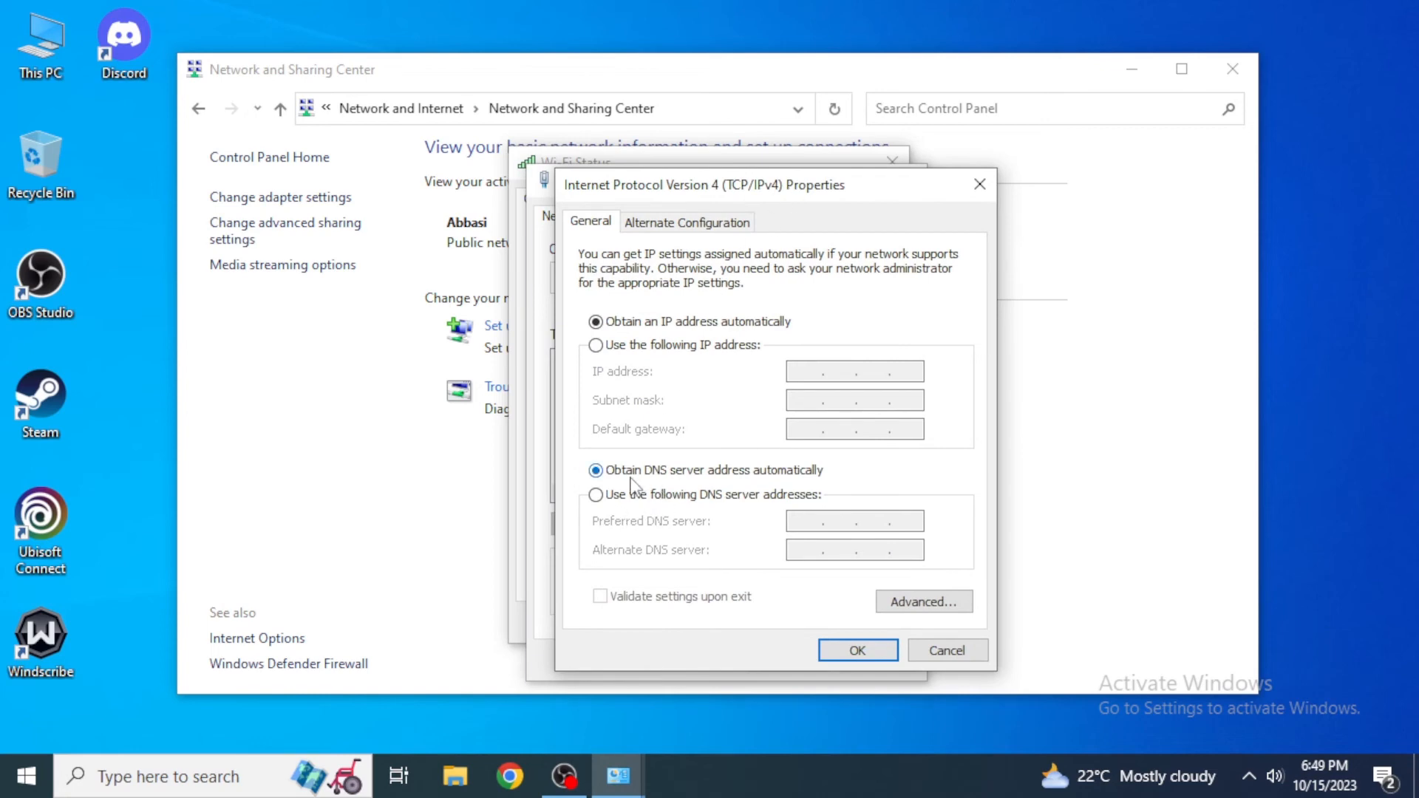
{"action": "mouse_move", "coordinate": [686, 485]}
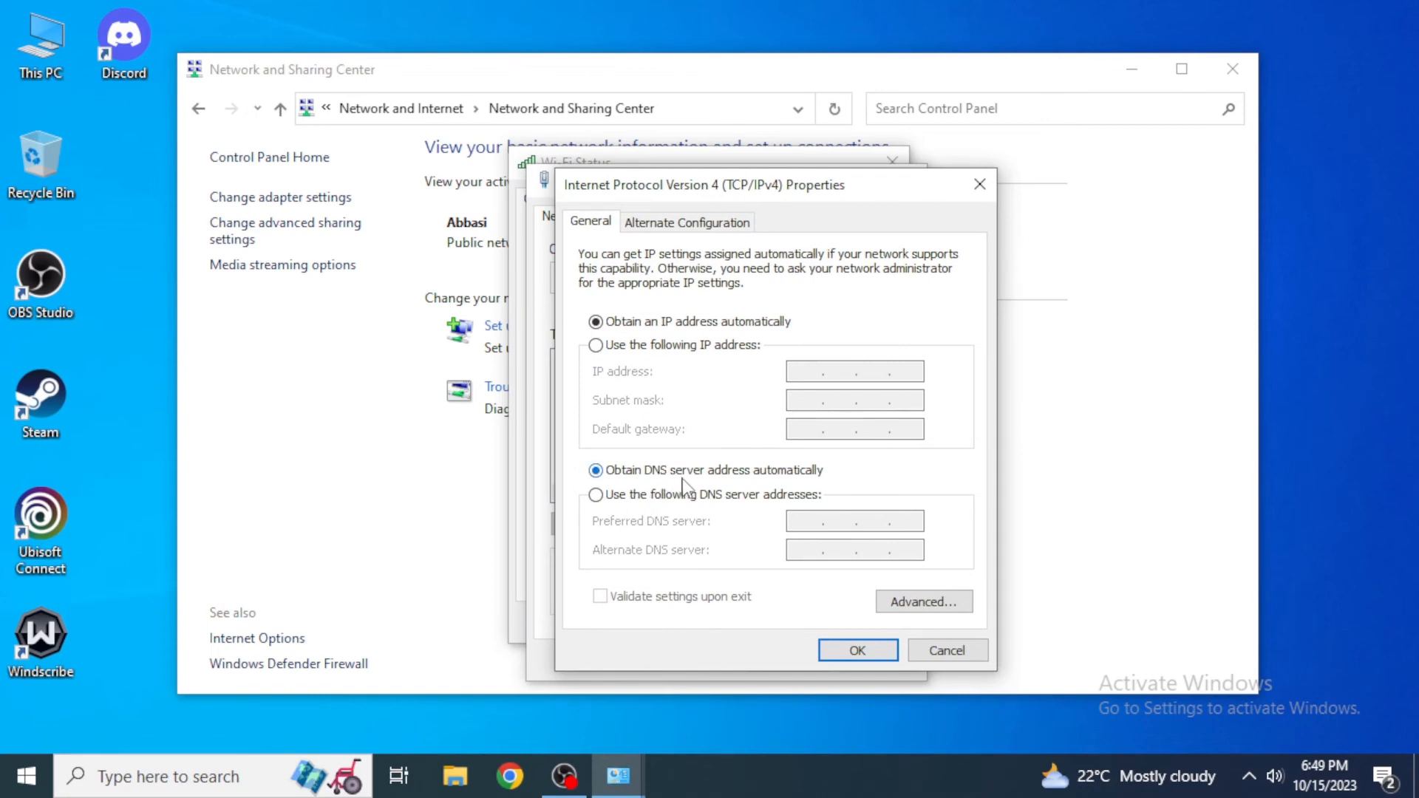
{"action": "mouse_move", "coordinate": [710, 505]}
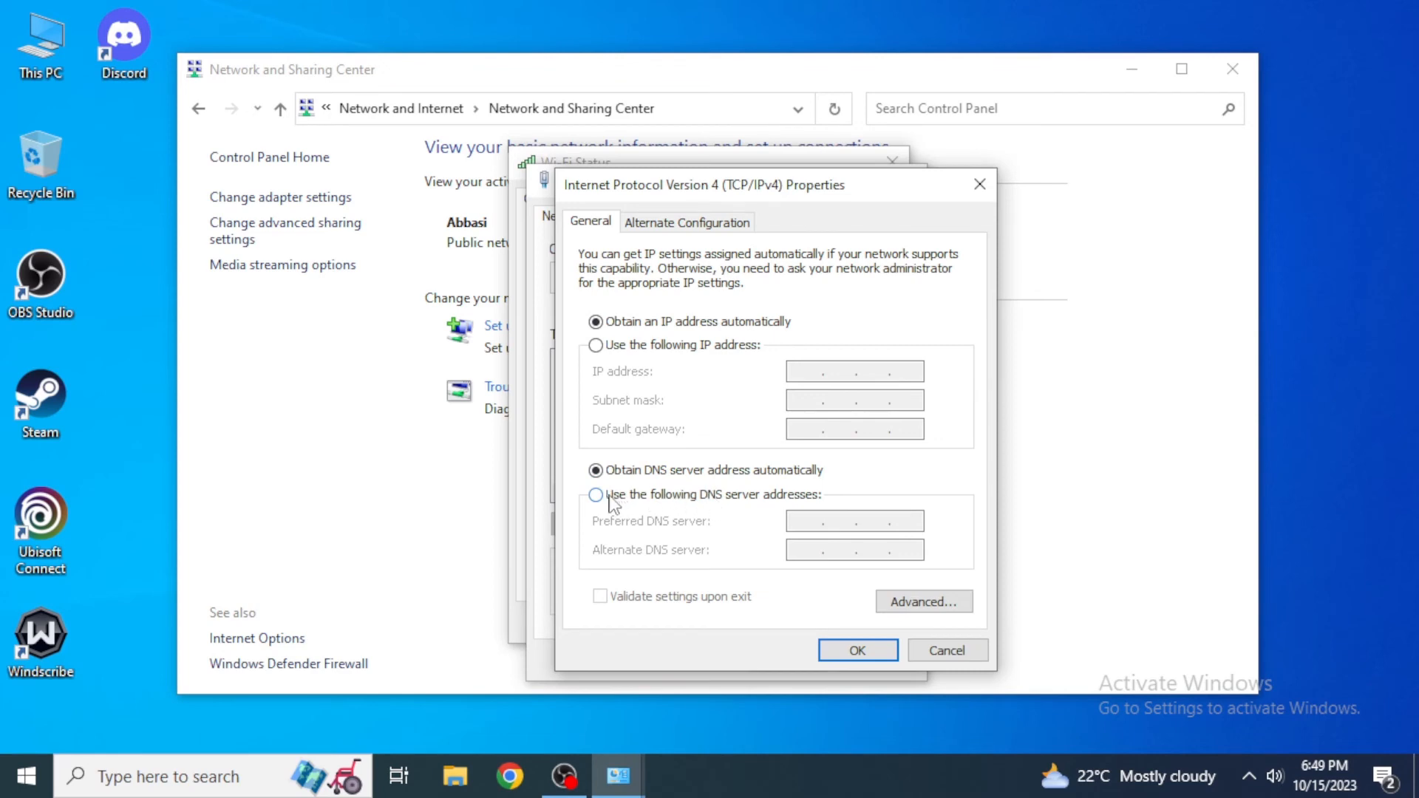
{"action": "left_click", "coordinate": [596, 495]}
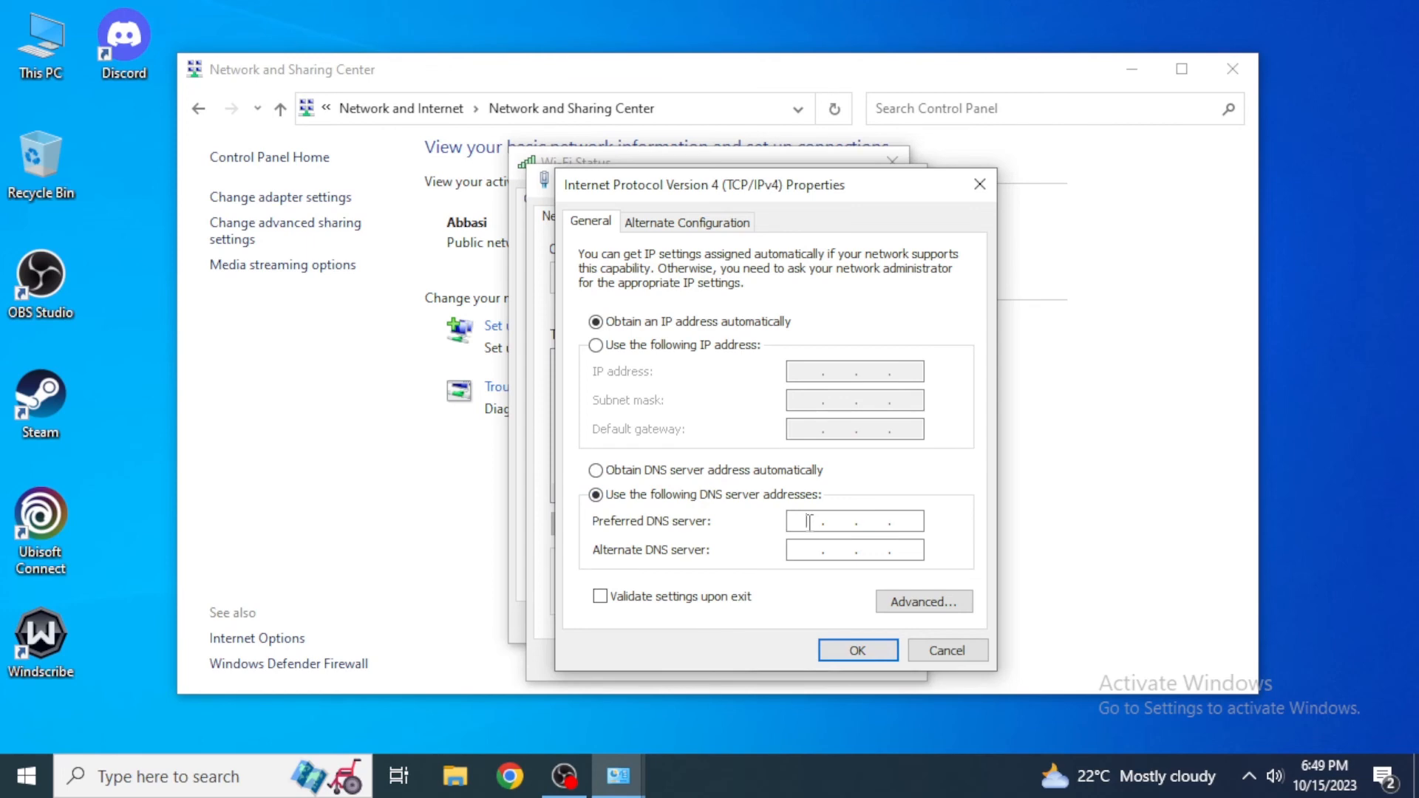
{"action": "type", "text": "1"}
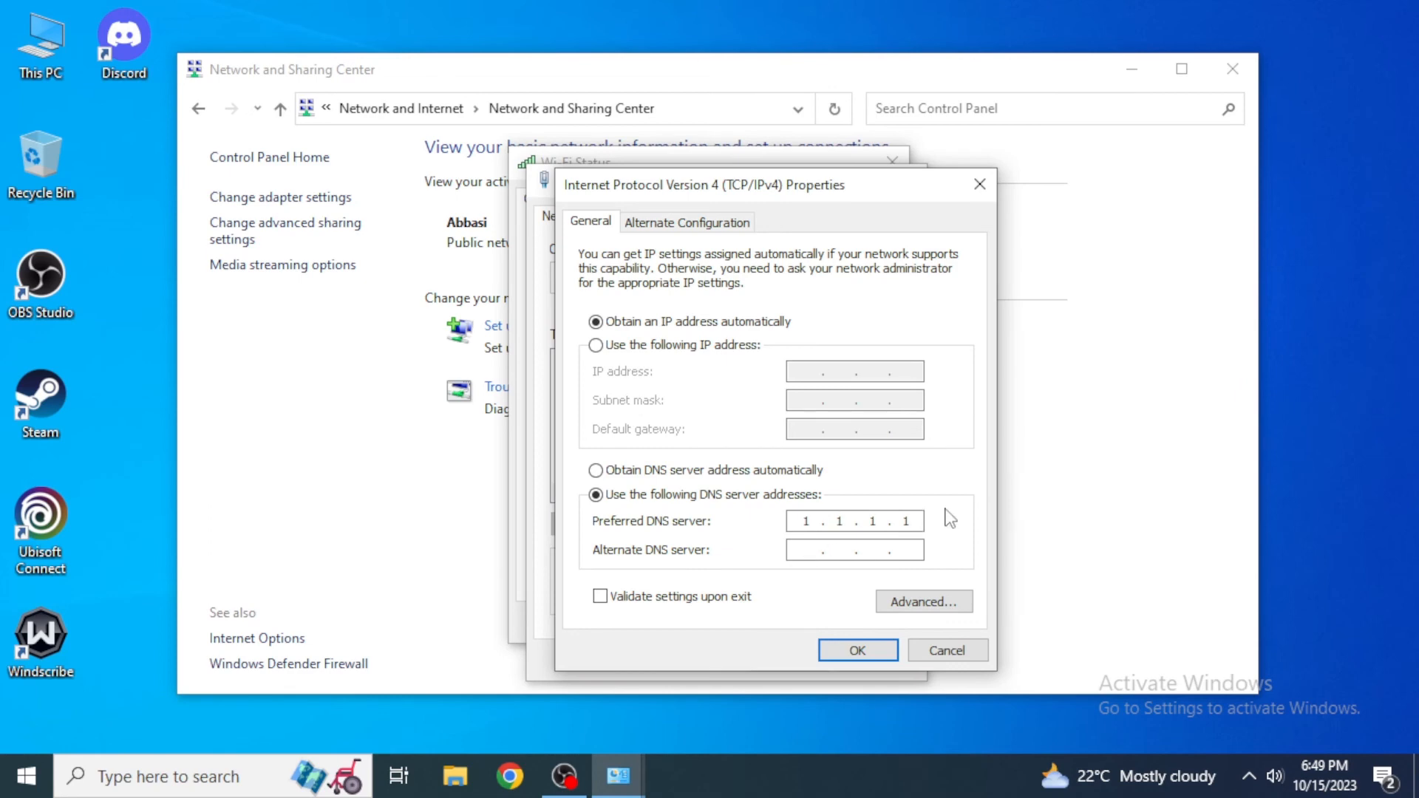
{"action": "type", "text": "1.0.0."}
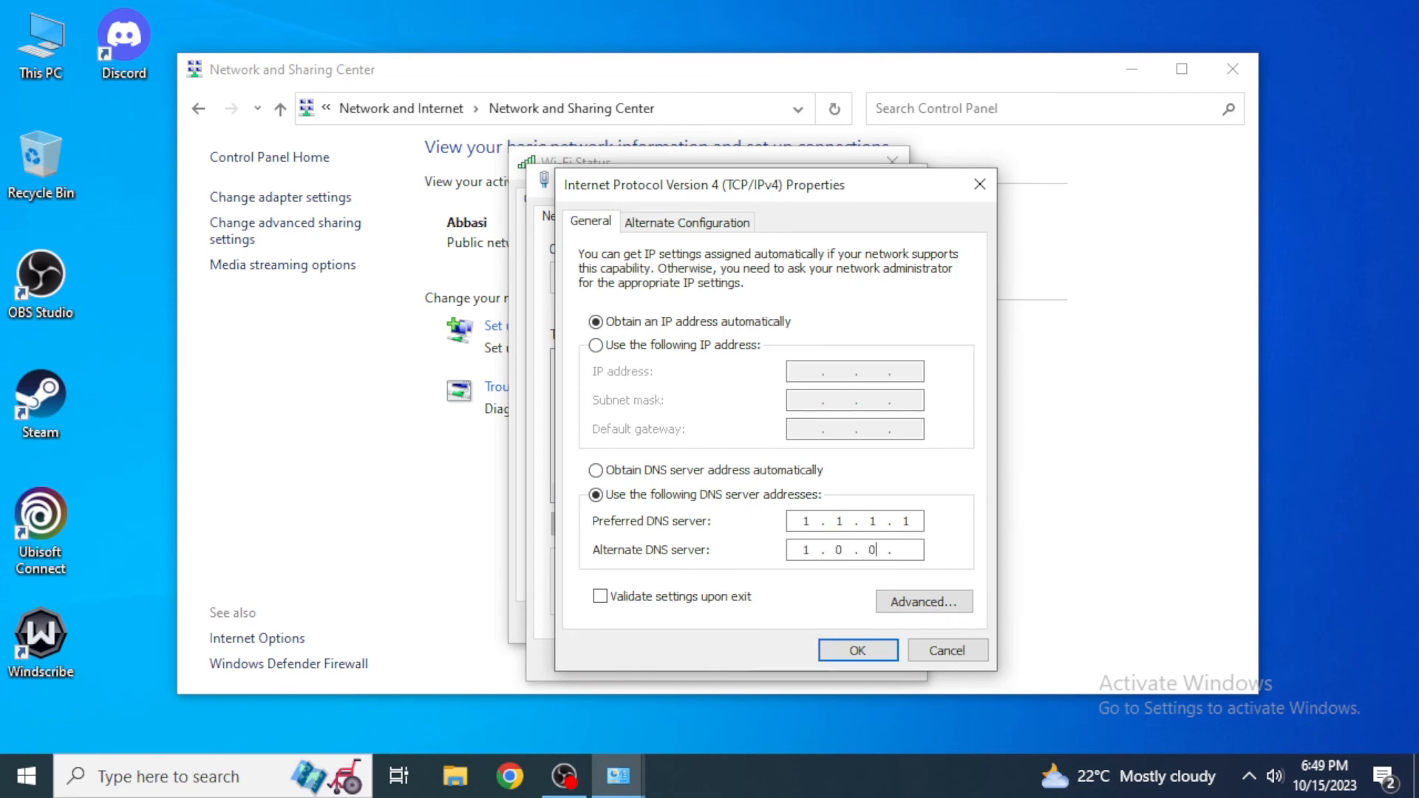
{"action": "type", "text": "1"}
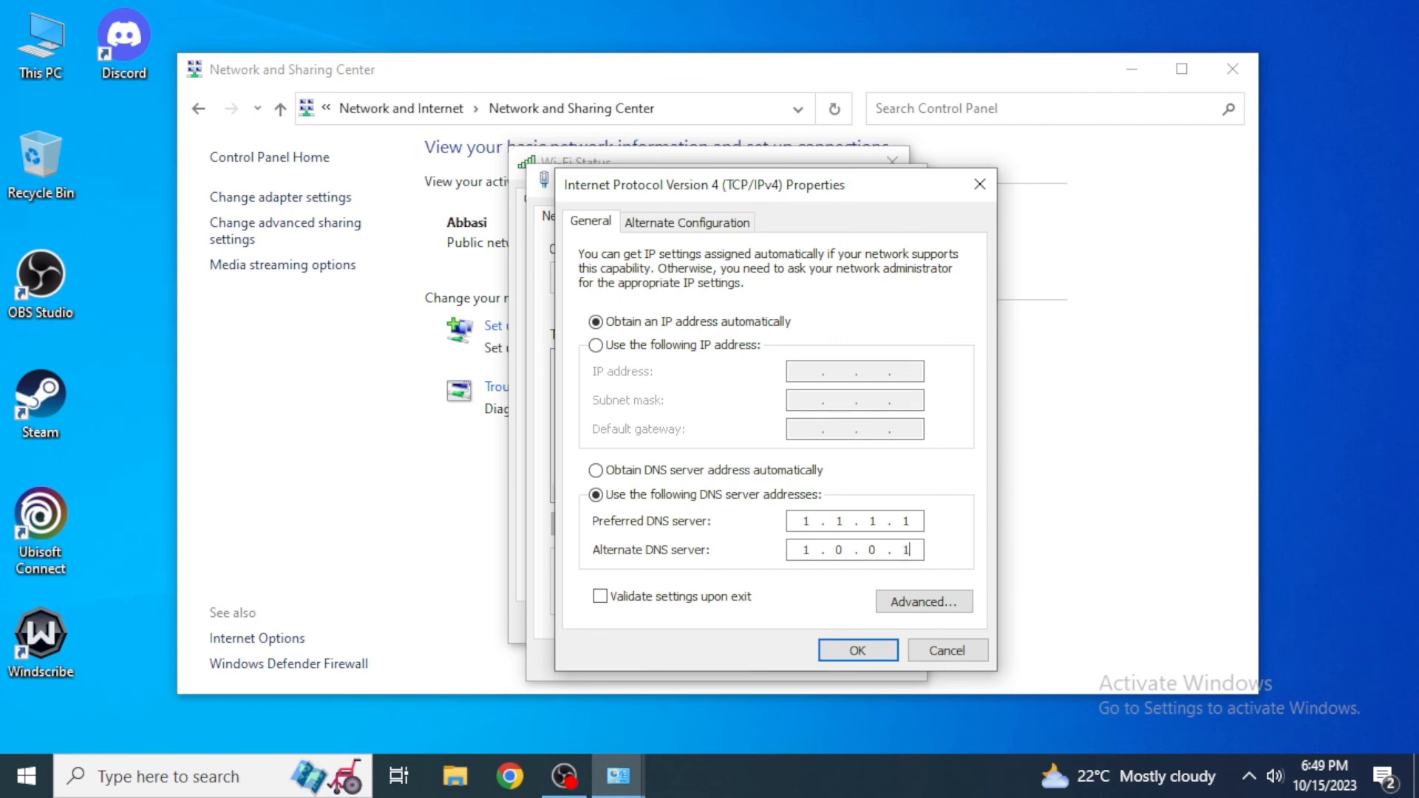
{"action": "left_click", "coordinate": [856, 650]}
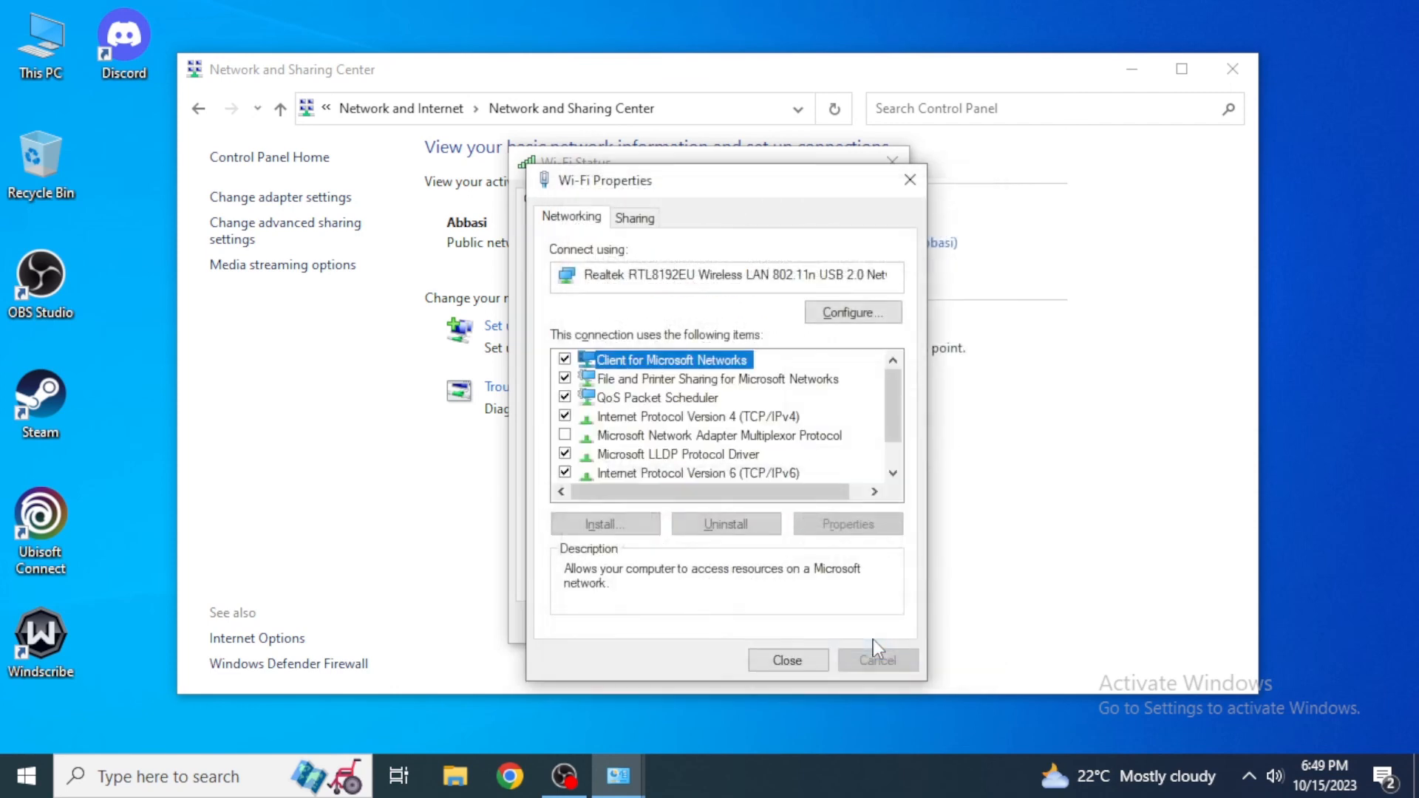
Step: Close the Wi-Fi Properties window
{"action": "left_click", "coordinate": [787, 660]}
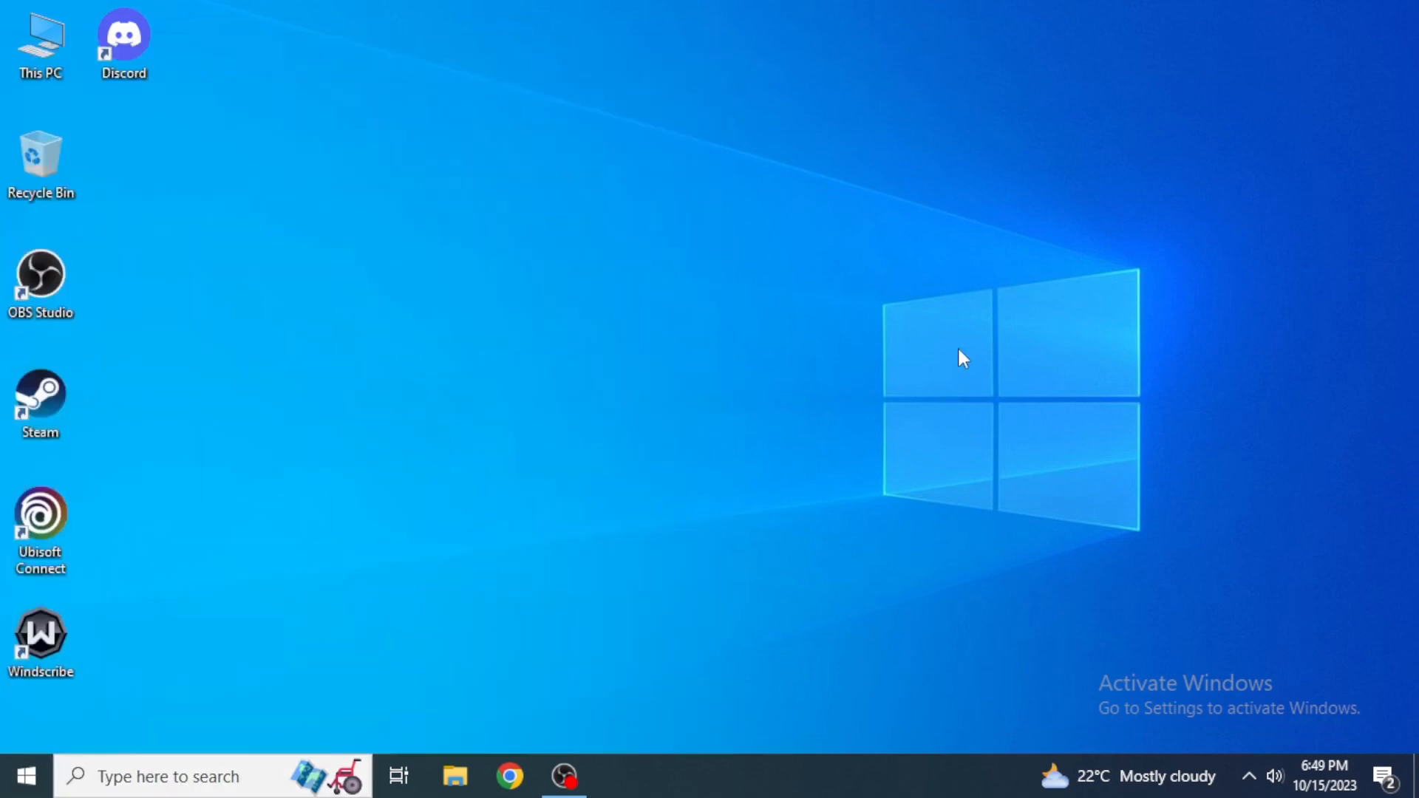
{"action": "mouse_move", "coordinate": [1018, 235]}
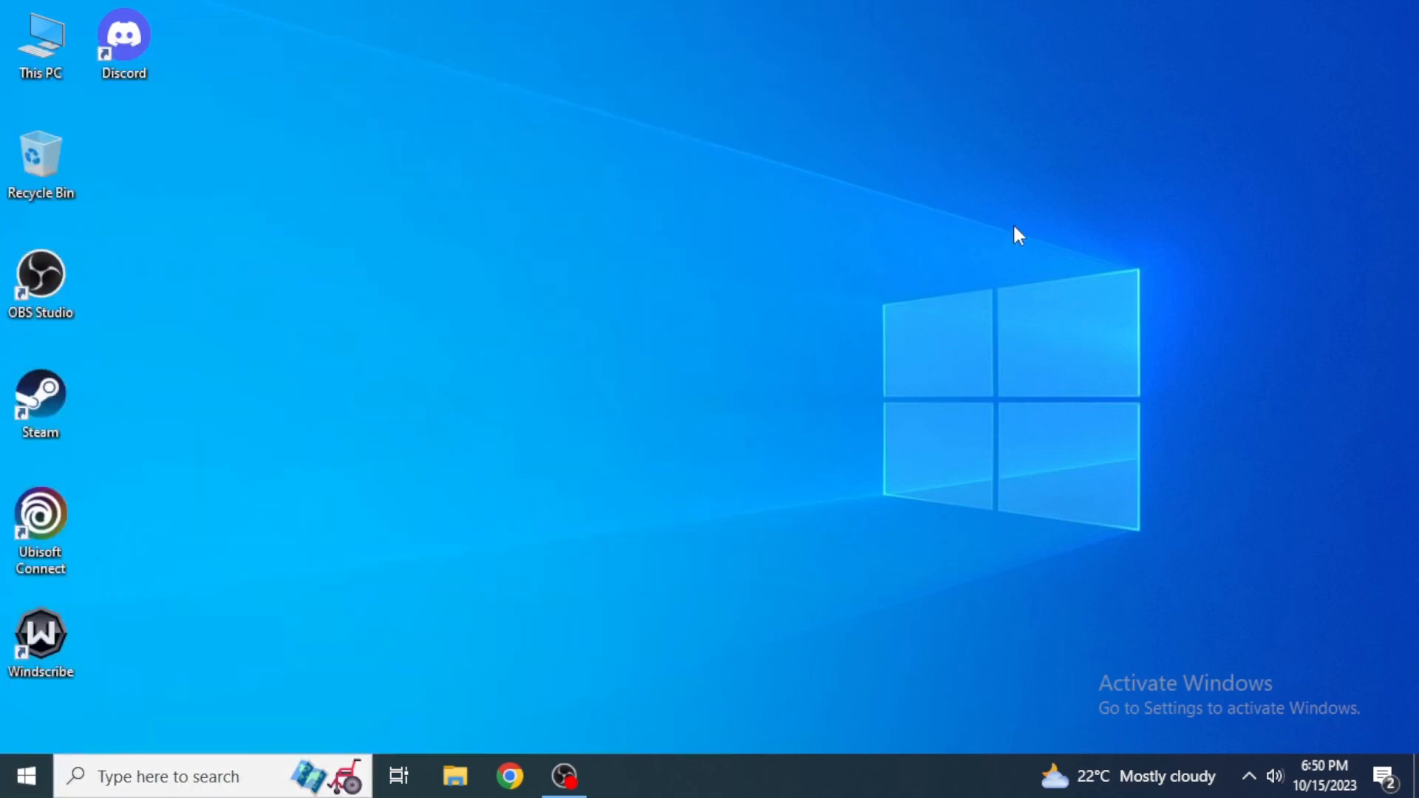